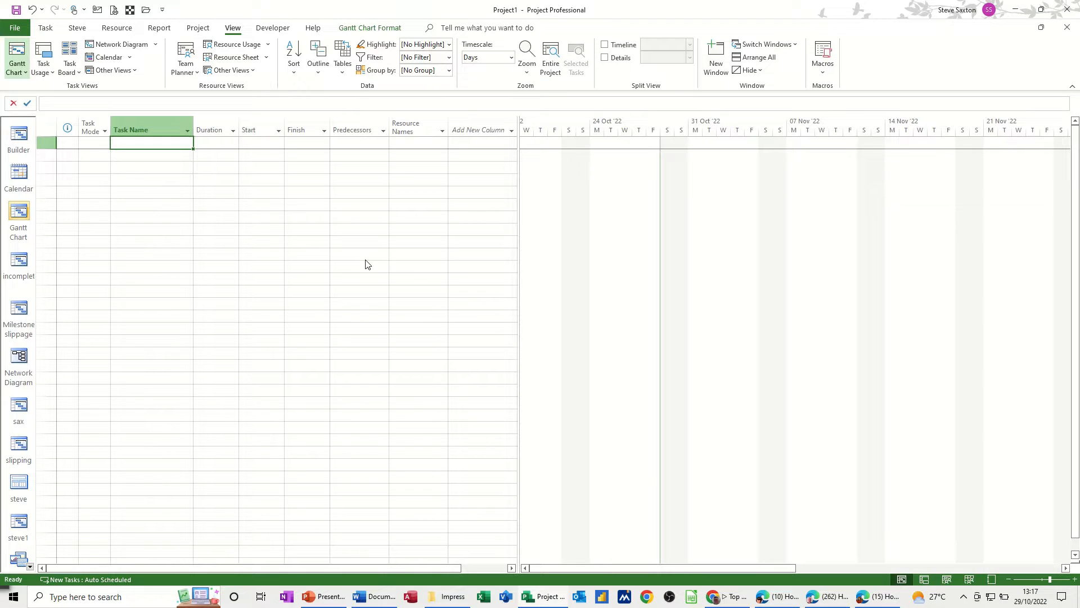
Step: Enter Task A through Task D with Bob, Bill, Ben and Anne as their resources
text(Task)
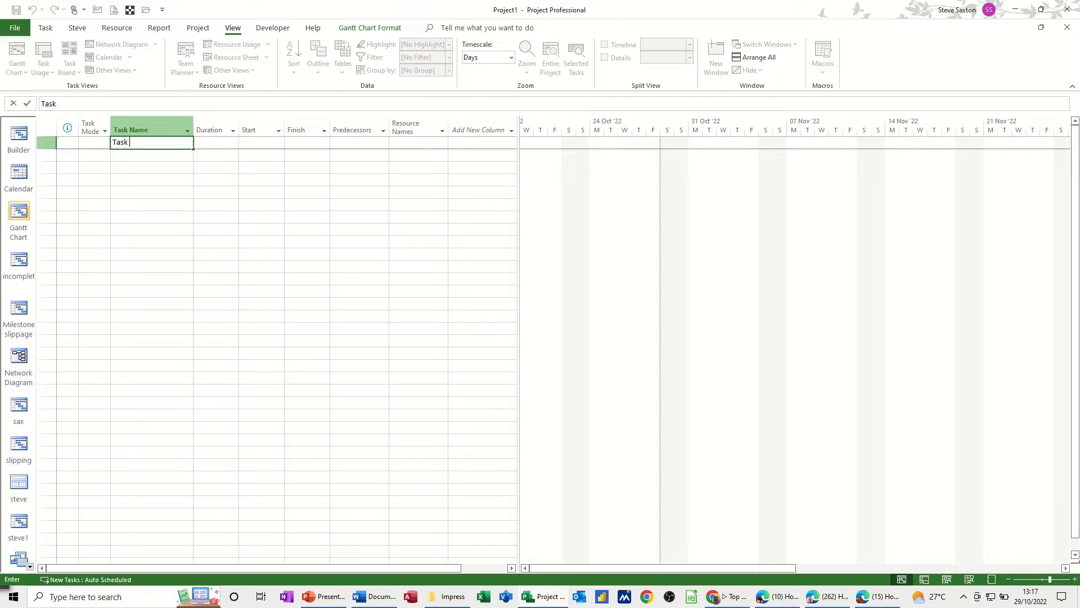
key(Return)
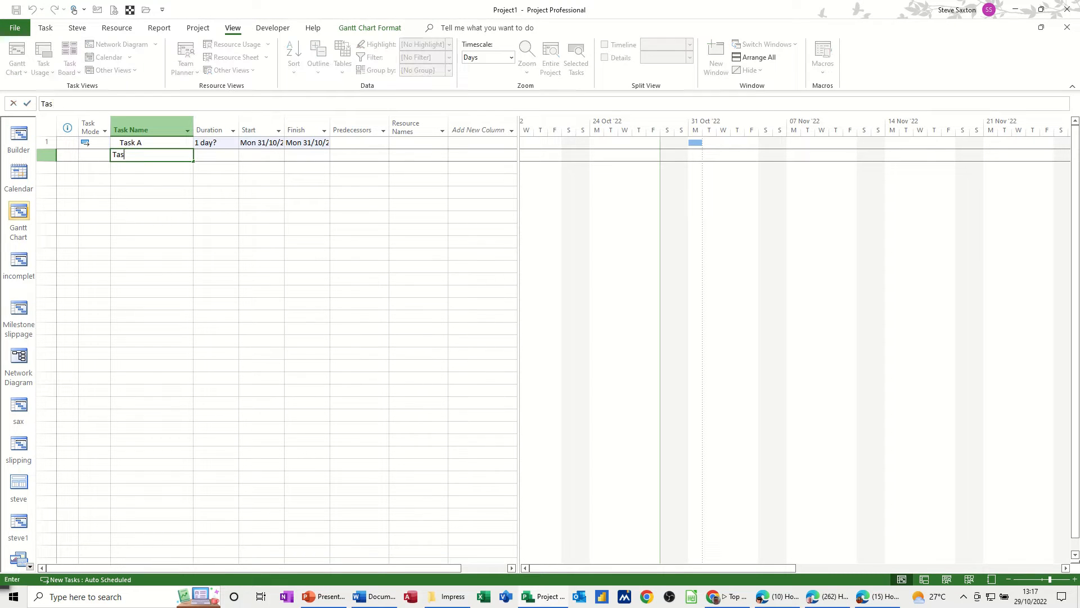
key(Return)
text(Ta)
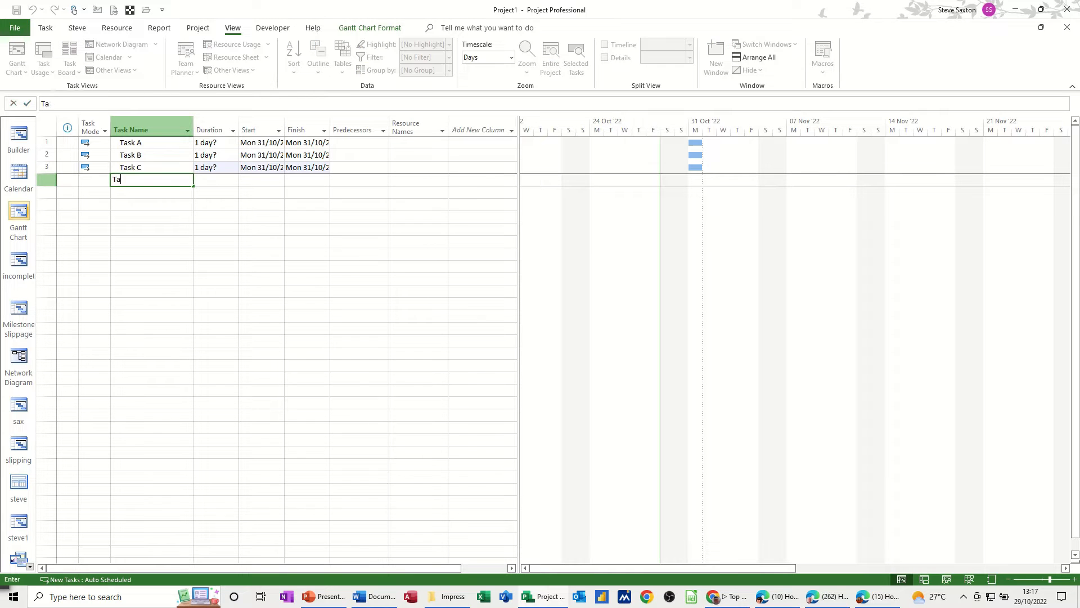
text(sk D)
click(216, 142)
text(1)
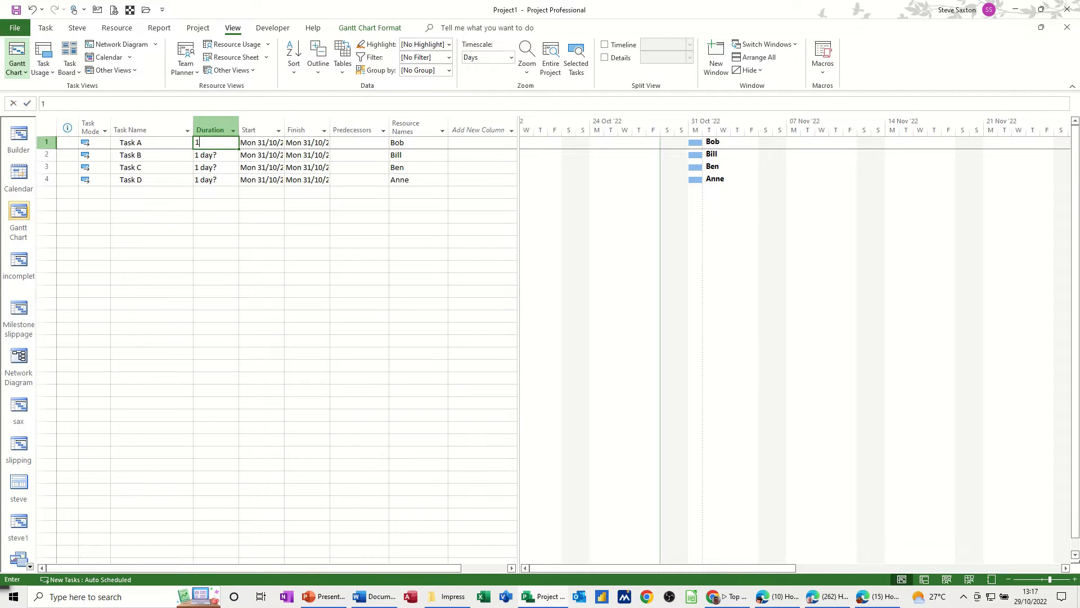
Step: Set Task A to 10 days and fill the 10-day duration down to all four tasks
key(Enter)
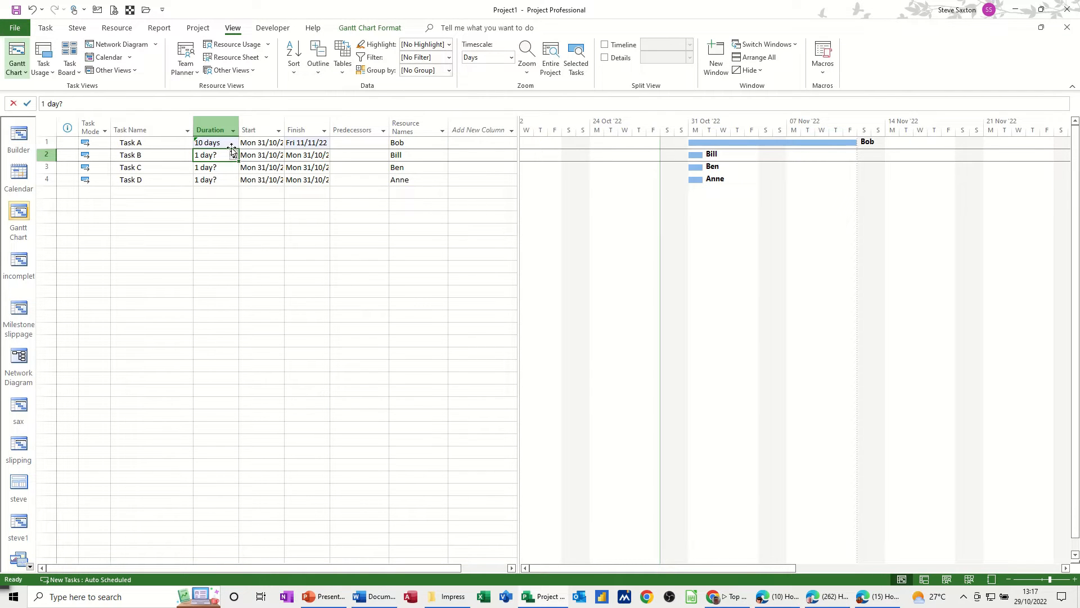
click(210, 142)
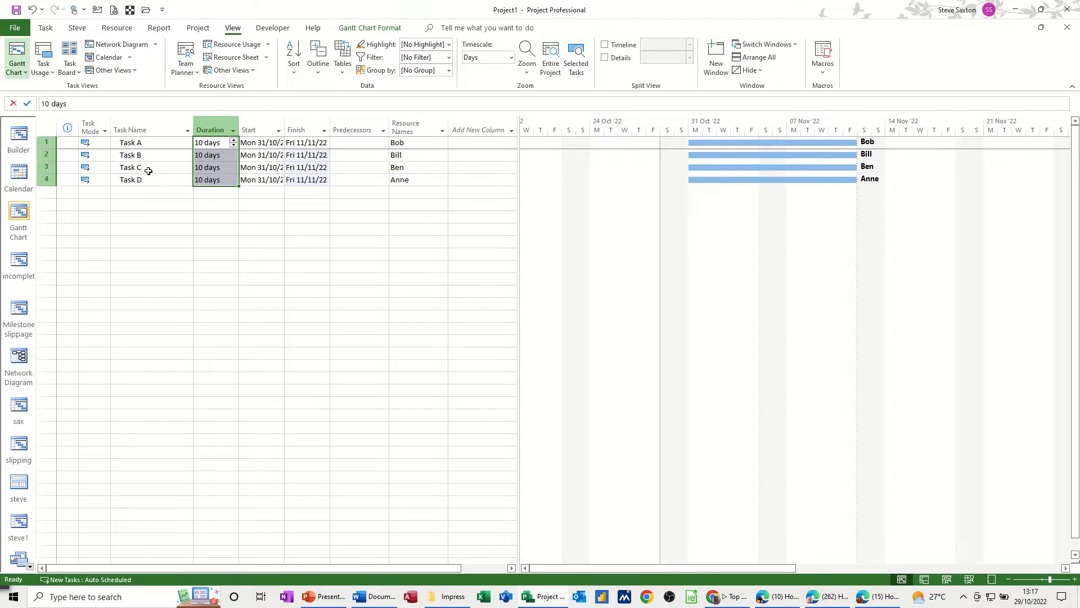
click(130, 155)
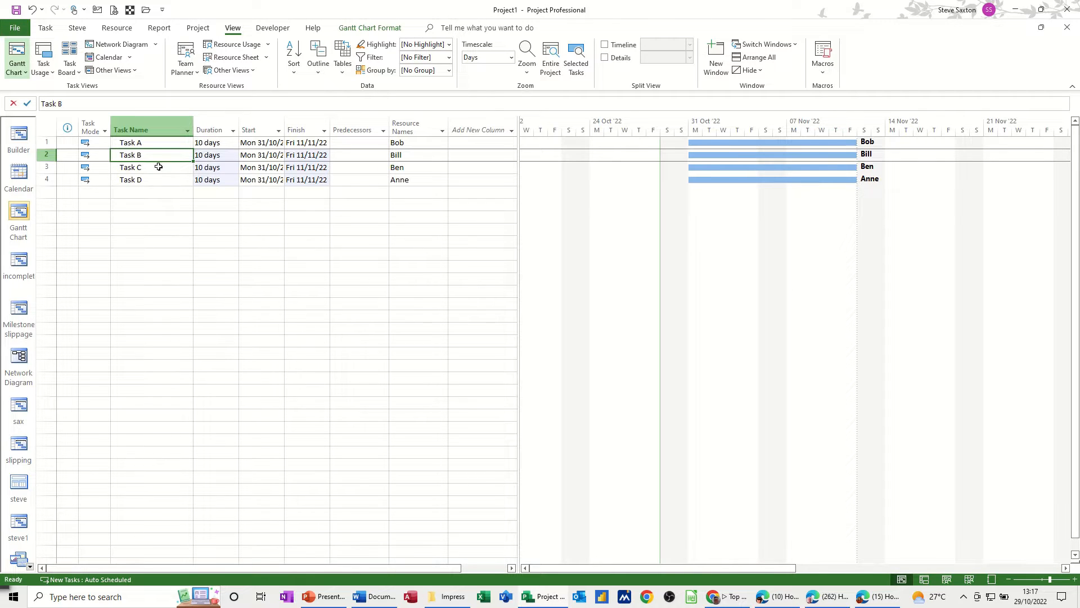
Step: Show the Task Usage view listing each task's 80 hours at 8 hours per day
click(43, 56)
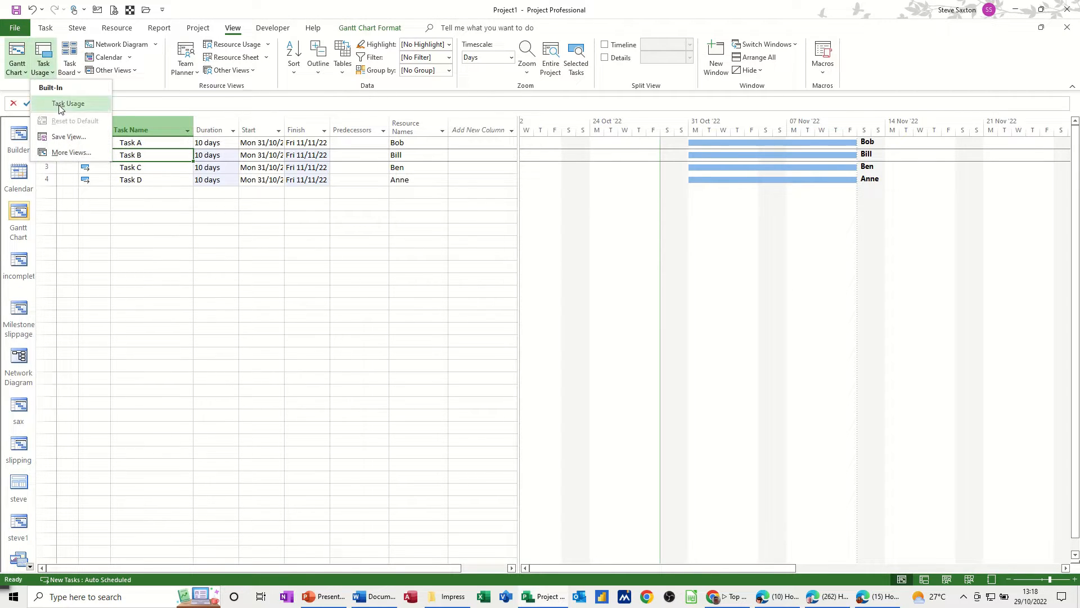
click(68, 104)
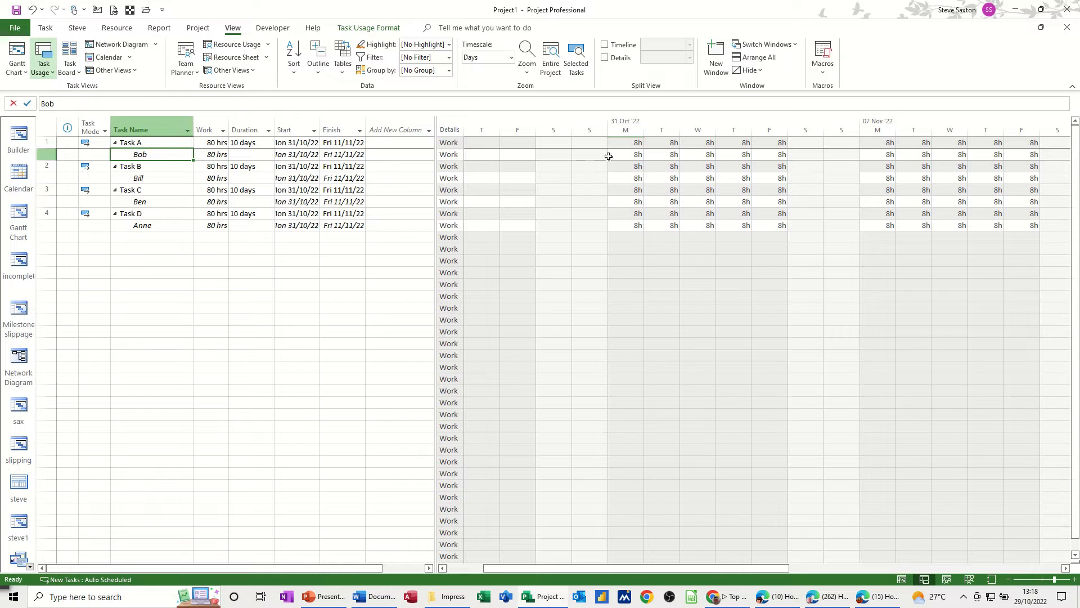
mouse_move(587, 158)
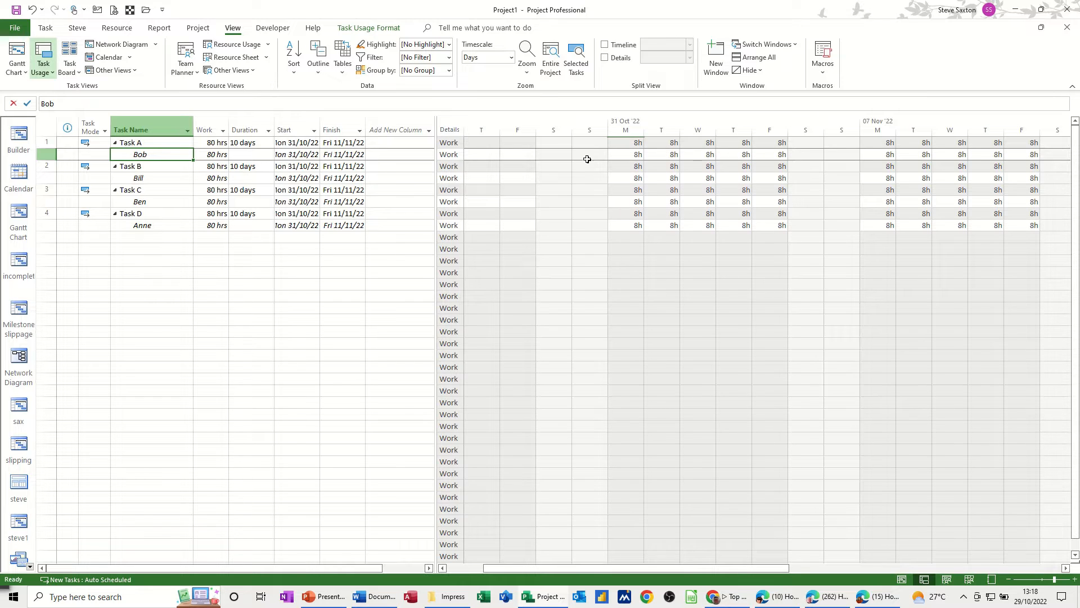
mouse_move(649, 157)
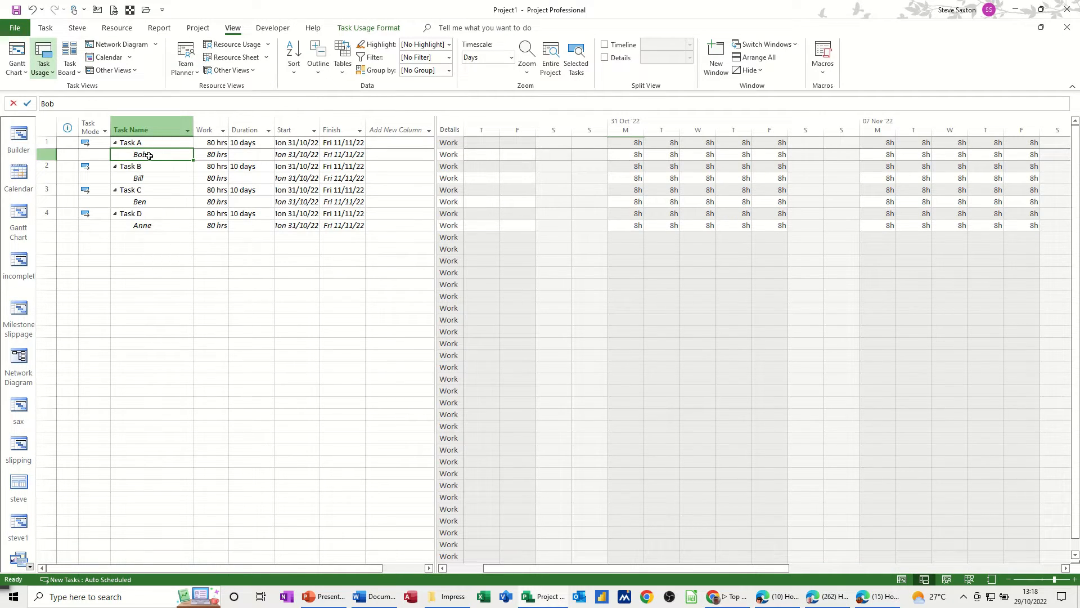
Step: In Bob's Task A Assignment Information, choose the Back Loaded work contour
double_click(140, 154)
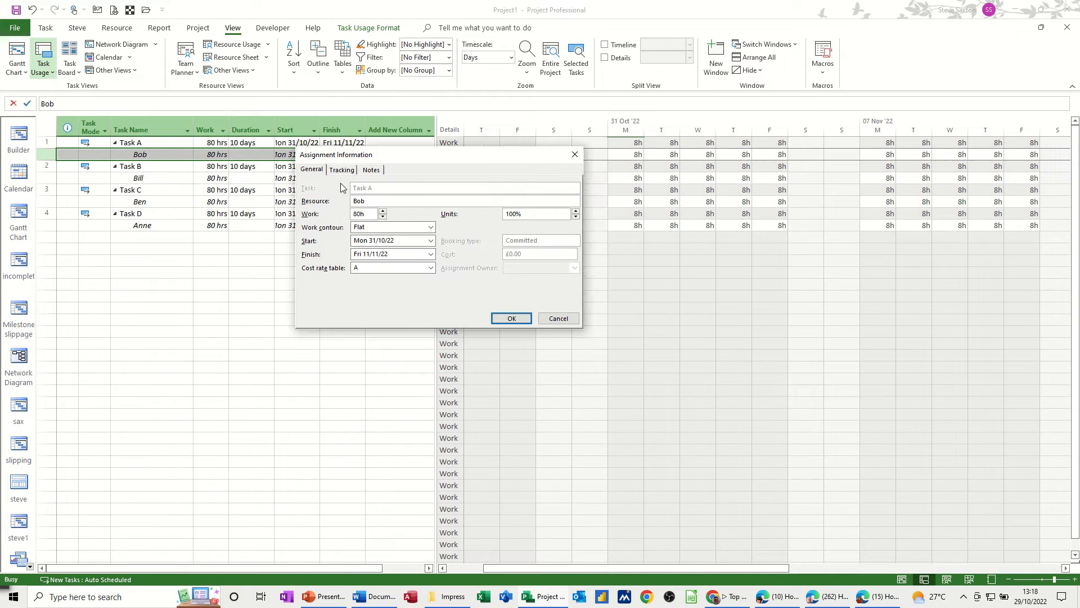
drag(438, 154, 338, 228)
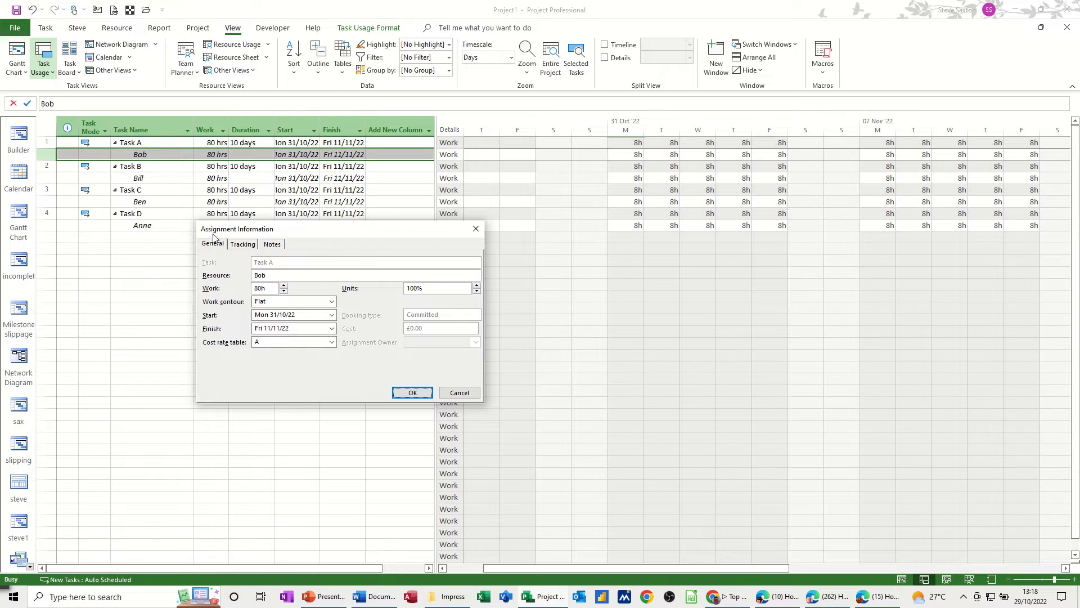
mouse_move(201, 311)
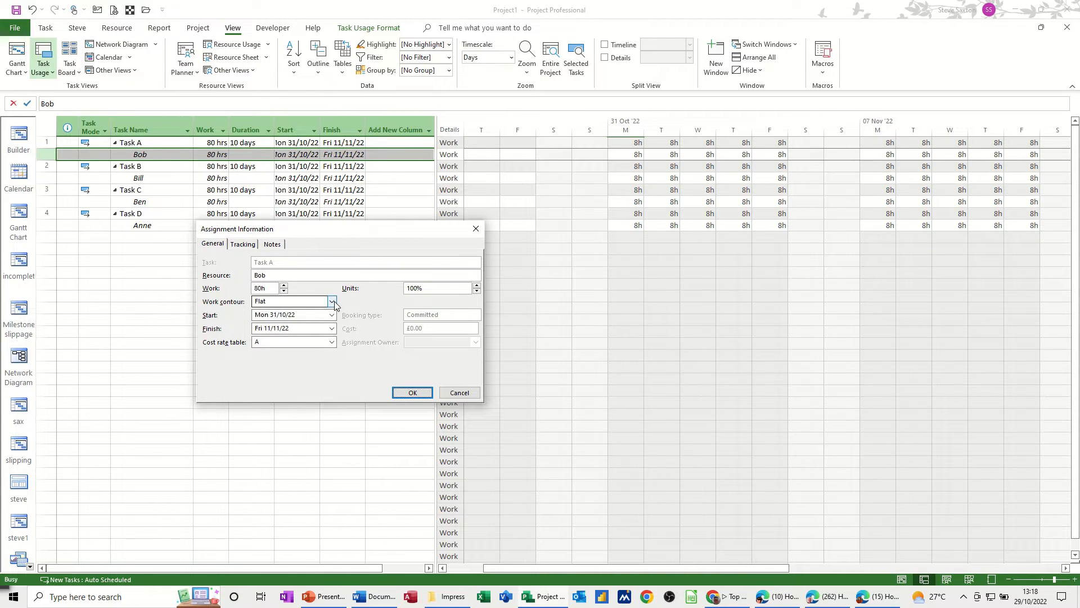
click(332, 302)
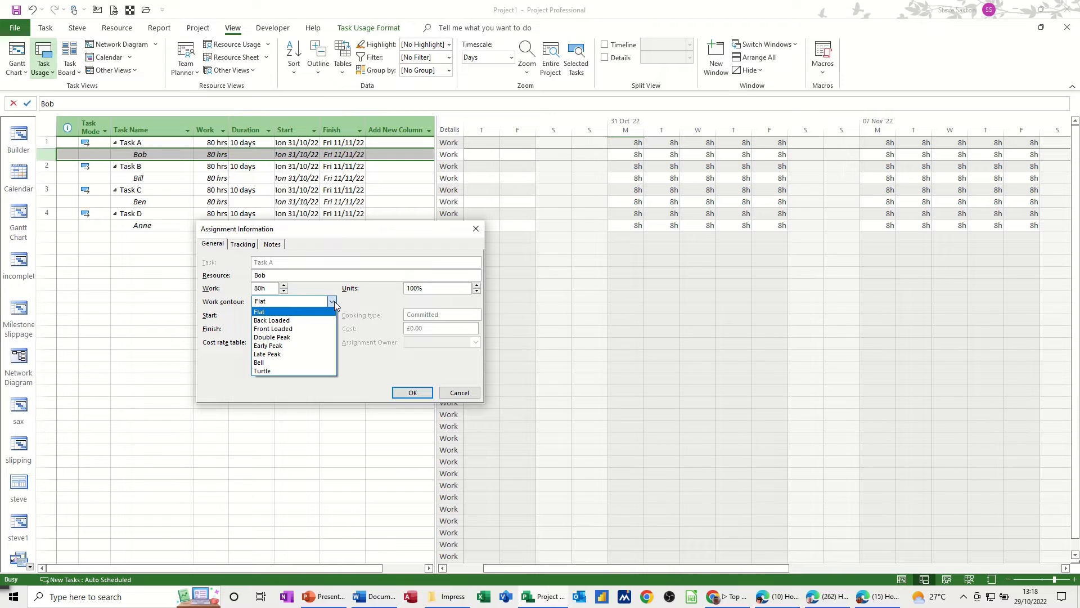
mouse_move(250, 178)
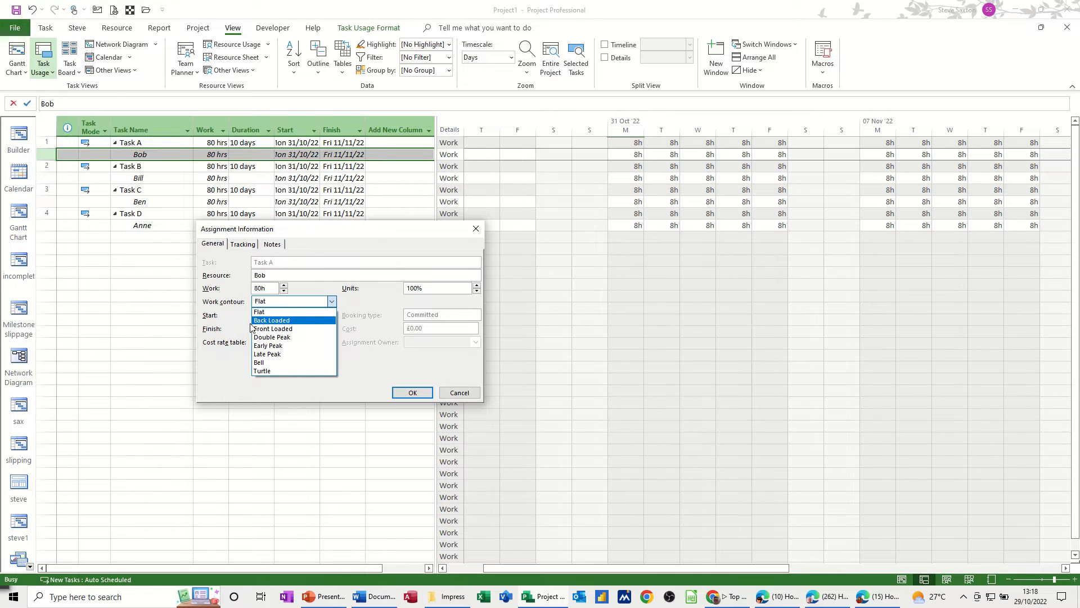
mouse_move(268, 328)
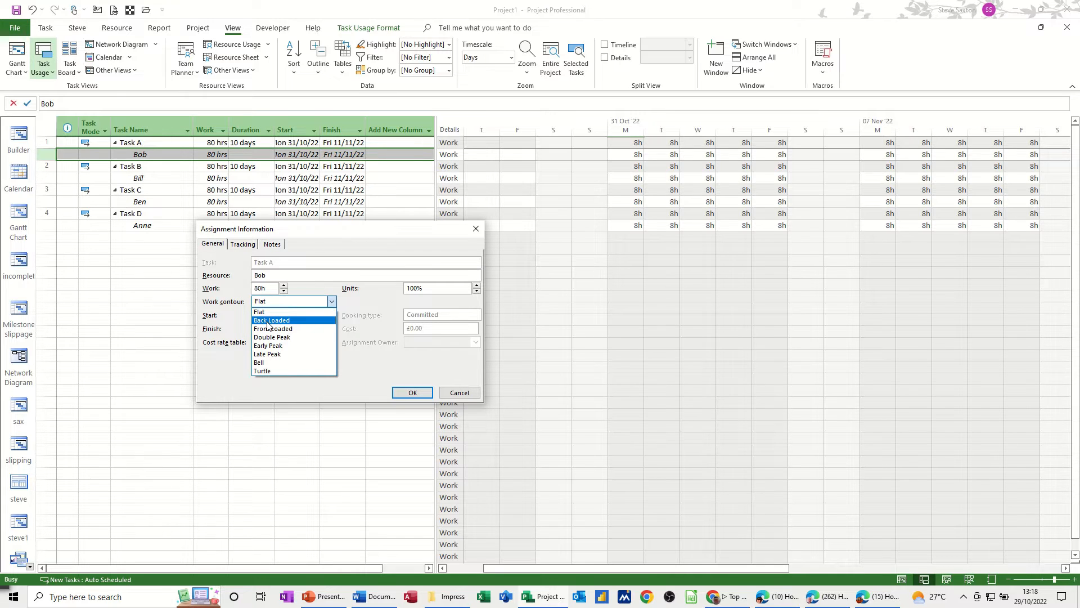
click(271, 320)
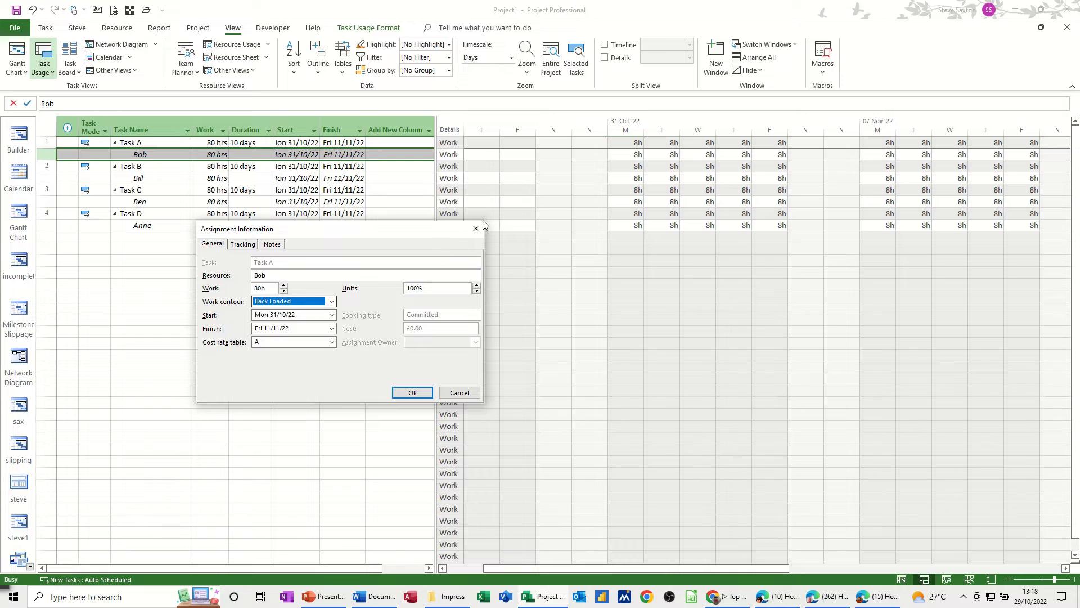
mouse_move(241, 160)
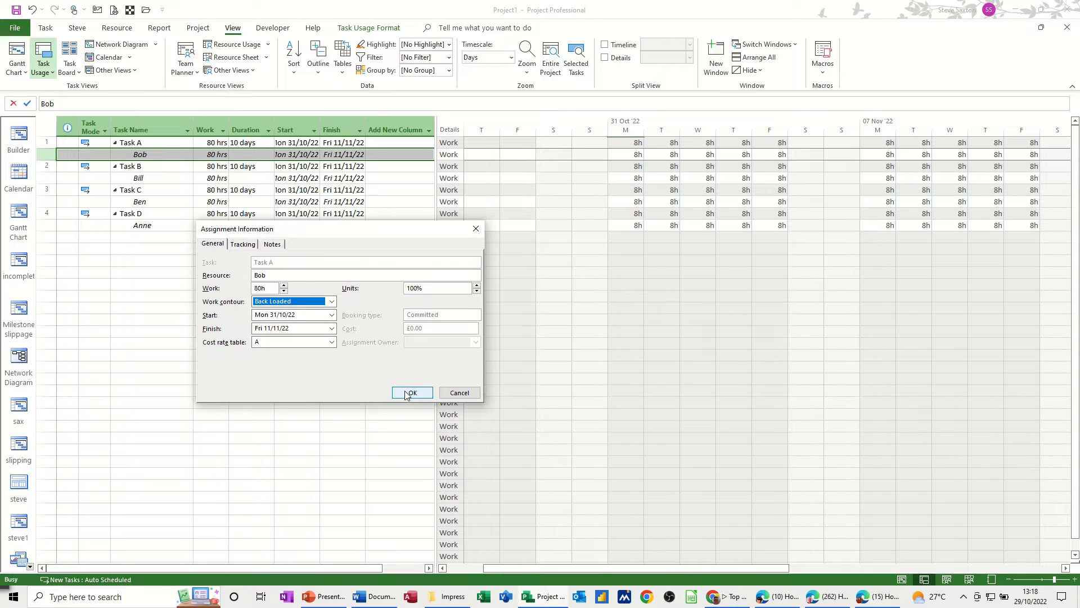
Step: Confirm Bob's back-loaded contour so Task A stretches to 16.67 days, then select Task B
click(411, 393)
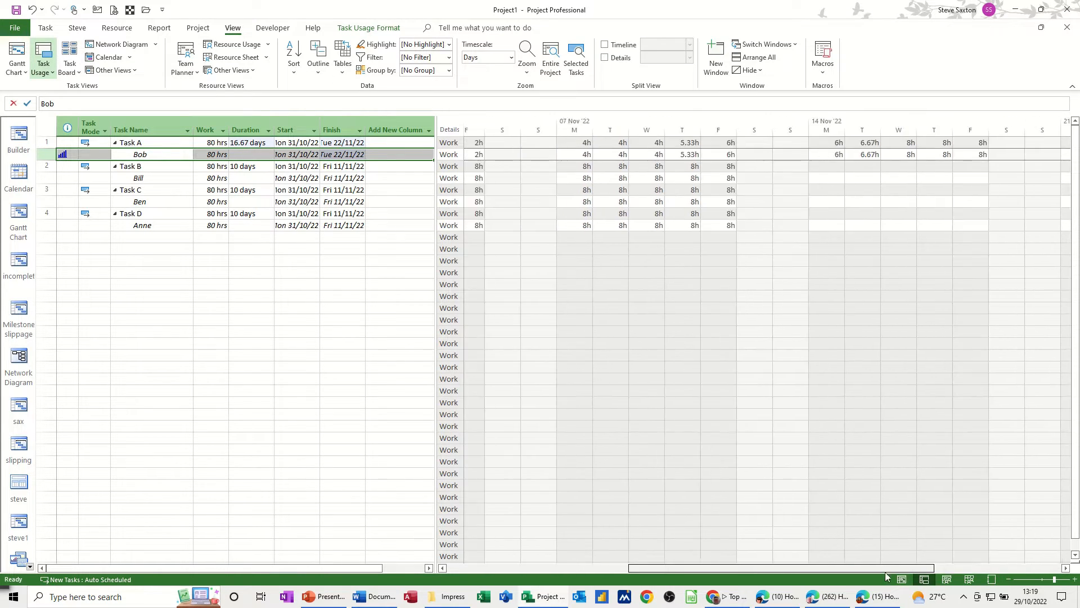
scroll(left, 3)
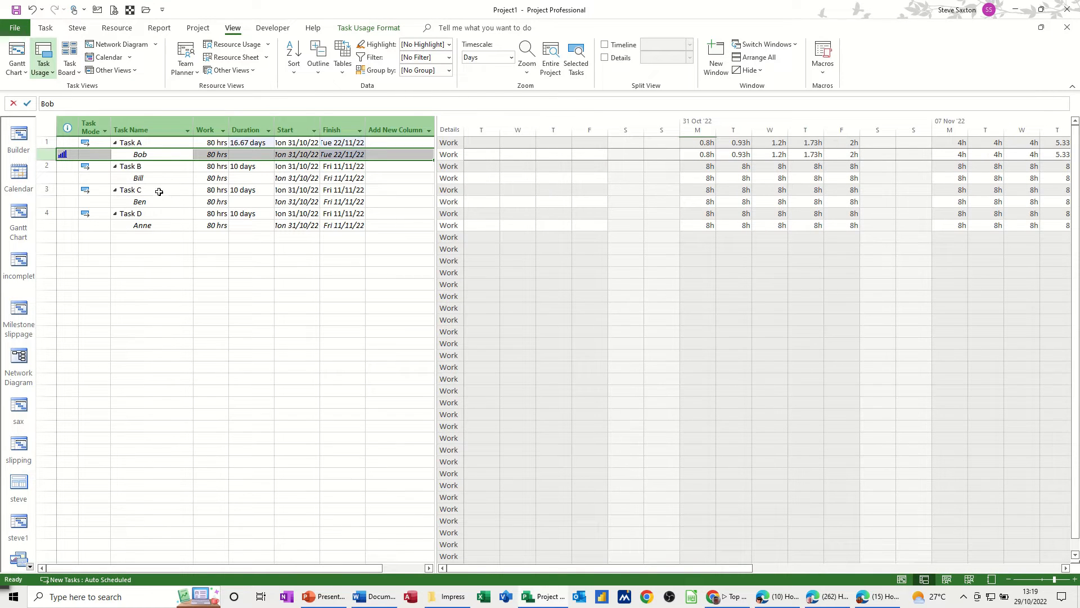
click(130, 167)
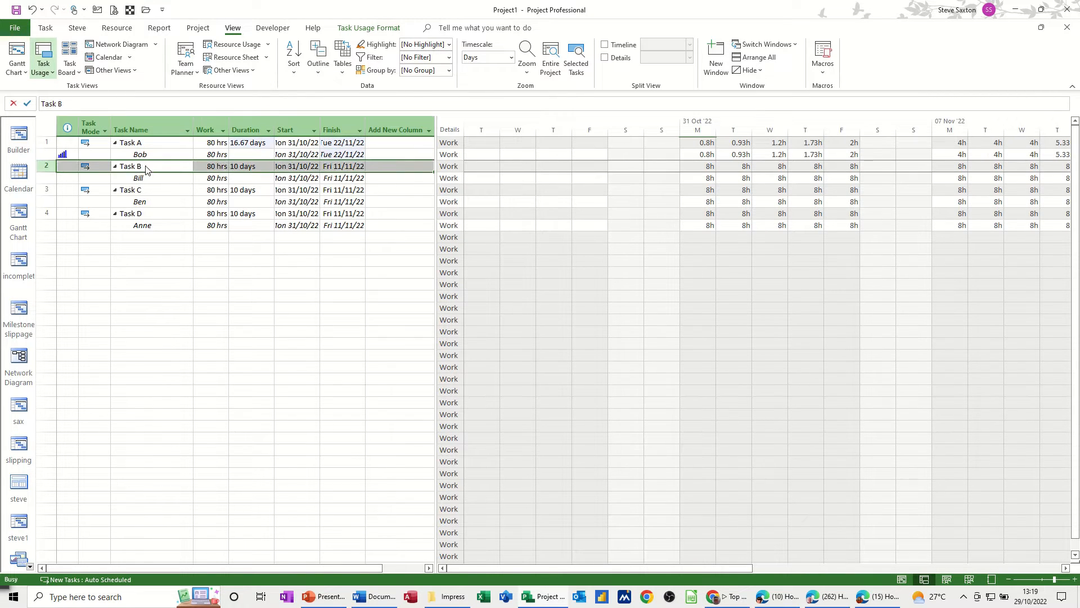
Step: Apply a Back Loaded contour to Bill's Task B assignment, dropping its work to 48 hours
double_click(130, 166)
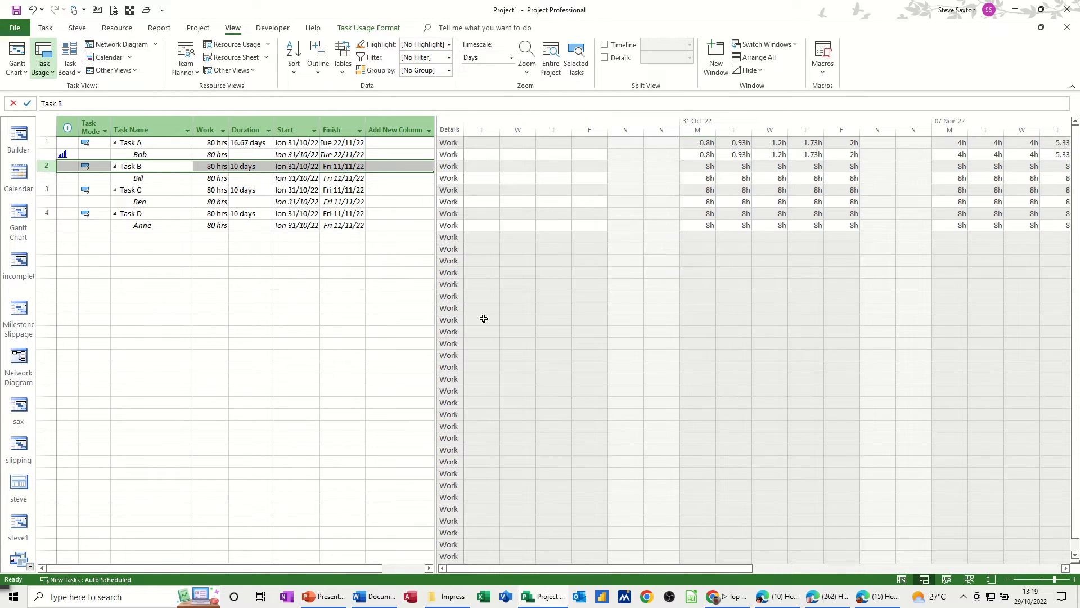
click(152, 178)
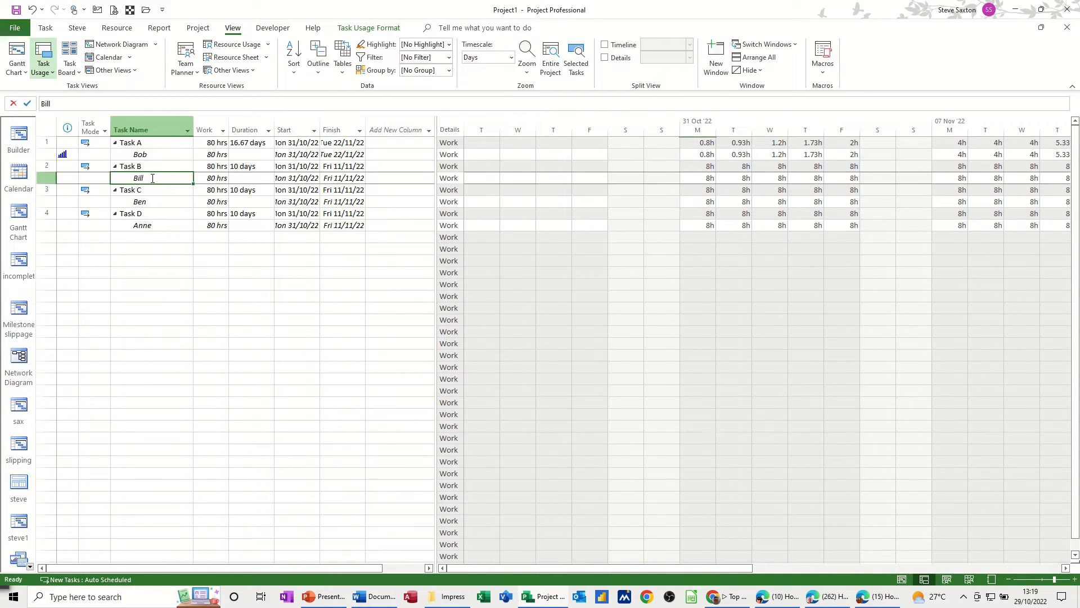
double_click(137, 178)
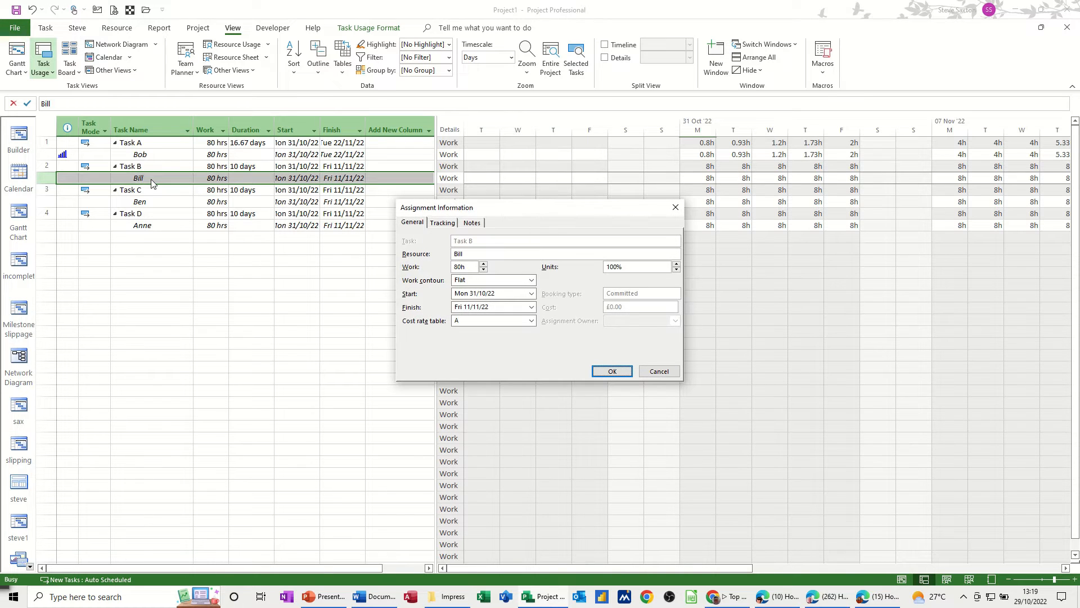
click(530, 280)
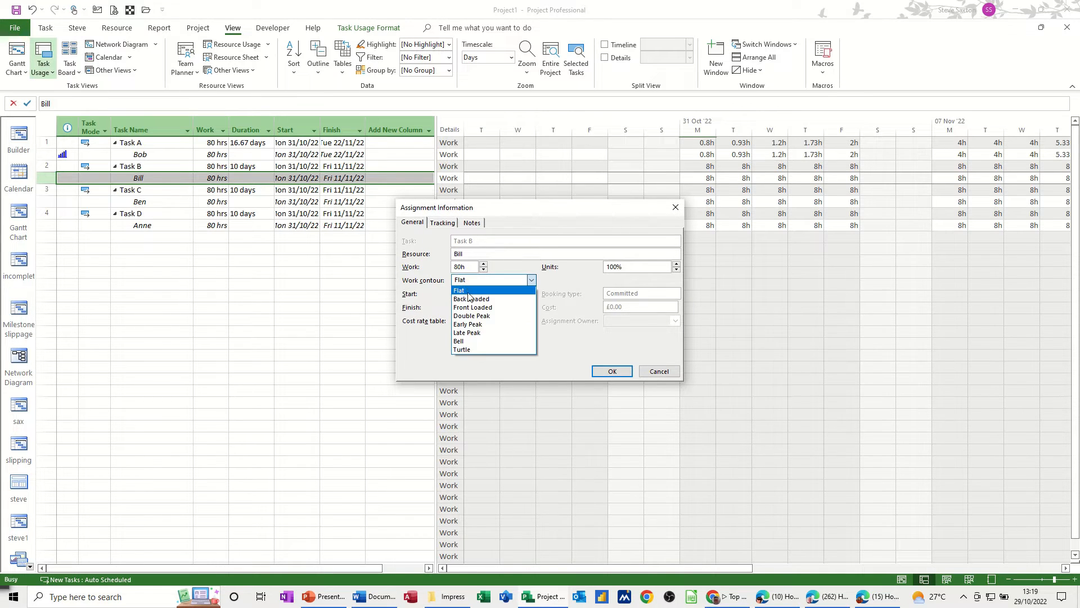
click(471, 298)
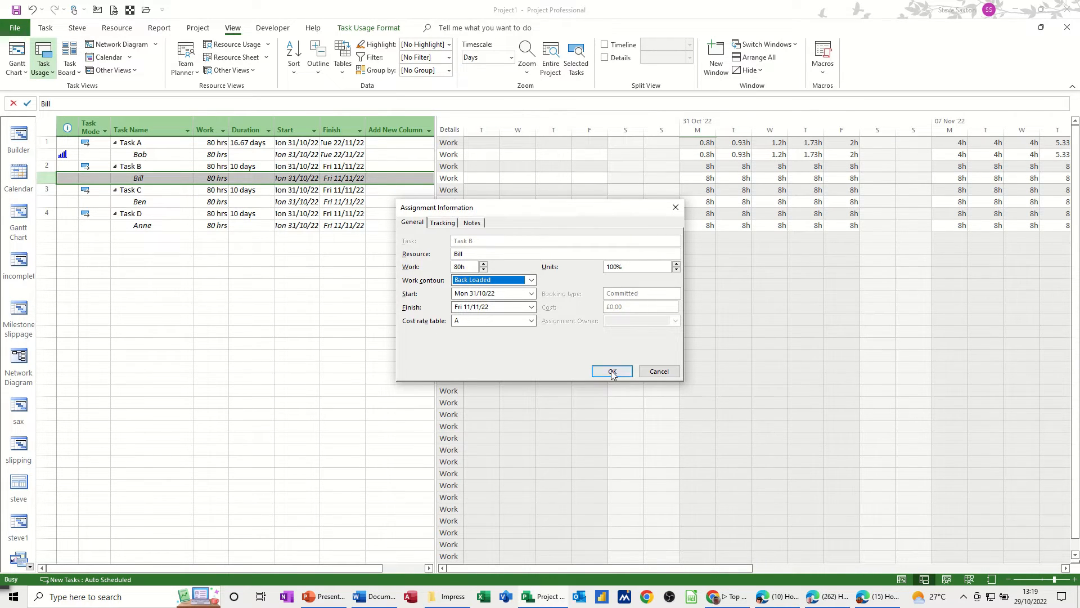
click(610, 371)
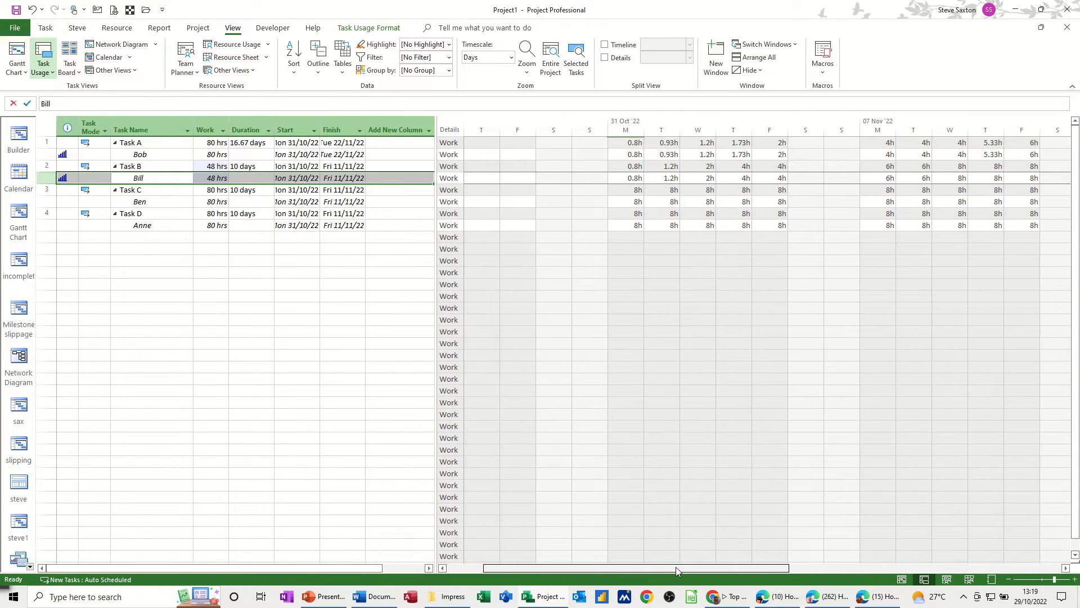
scroll(right, 3)
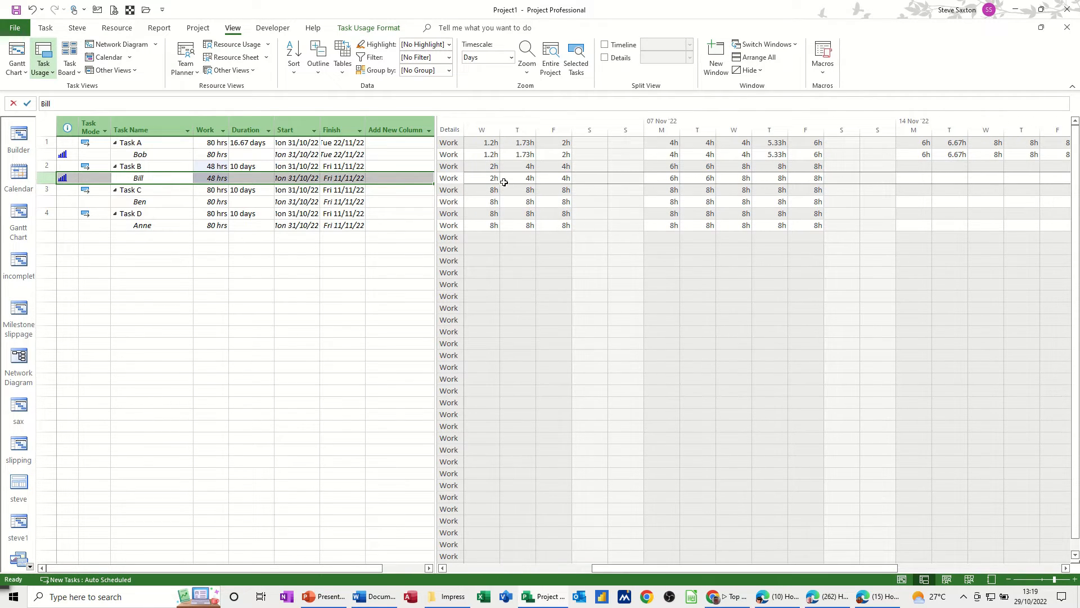
mouse_move(458, 180)
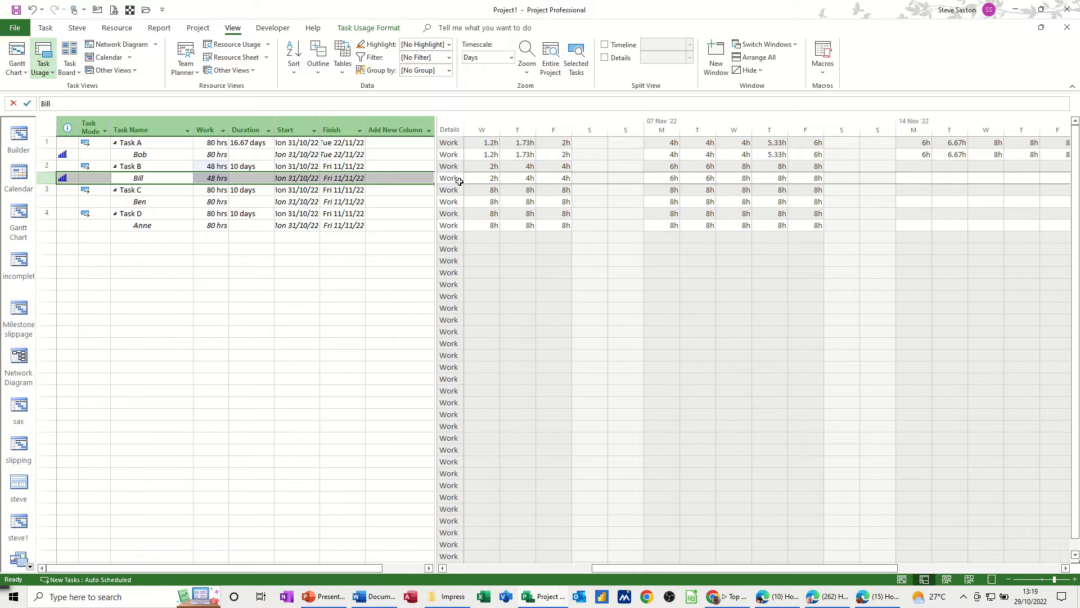
mouse_move(1013, 178)
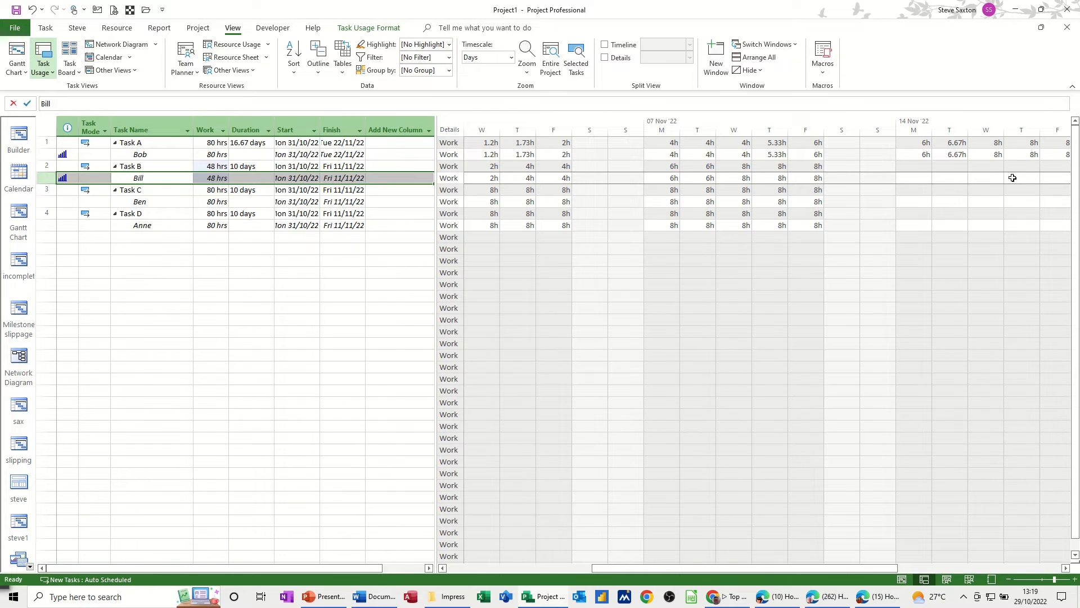
mouse_move(730, 183)
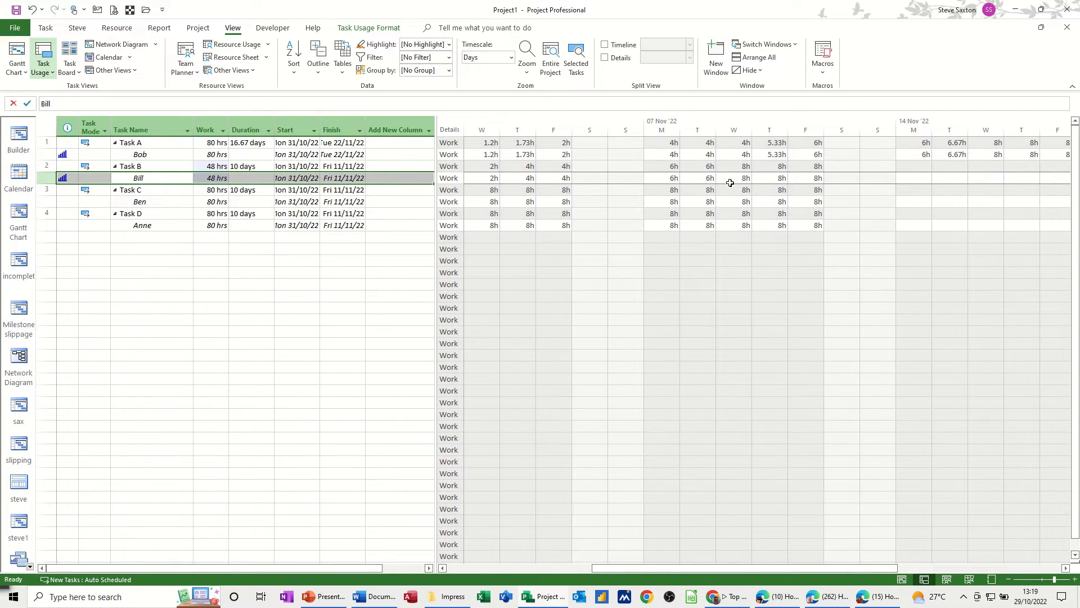
mouse_move(445, 192)
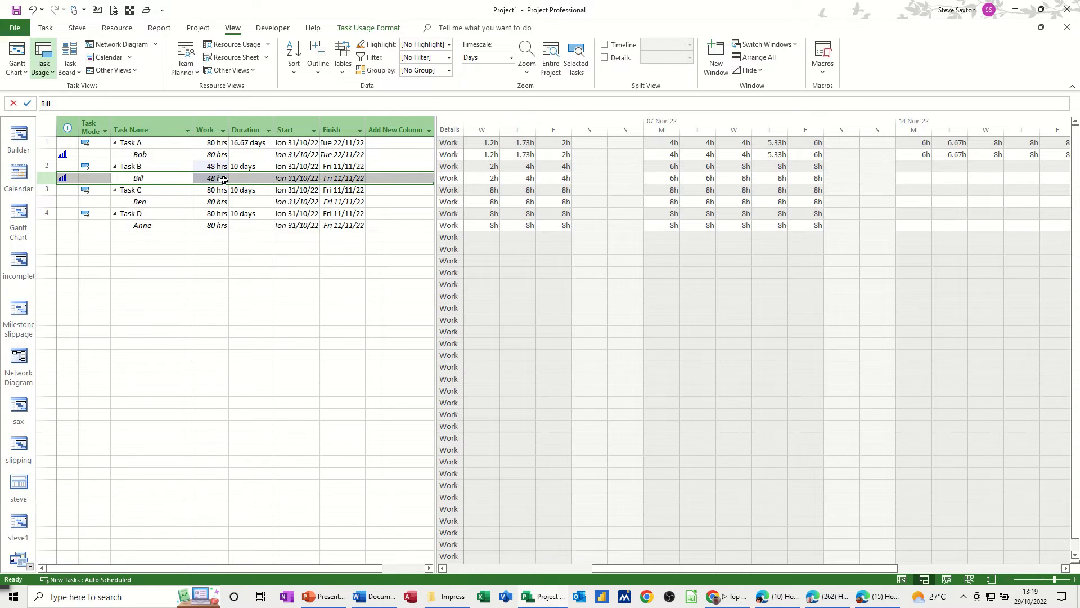
mouse_move(210, 201)
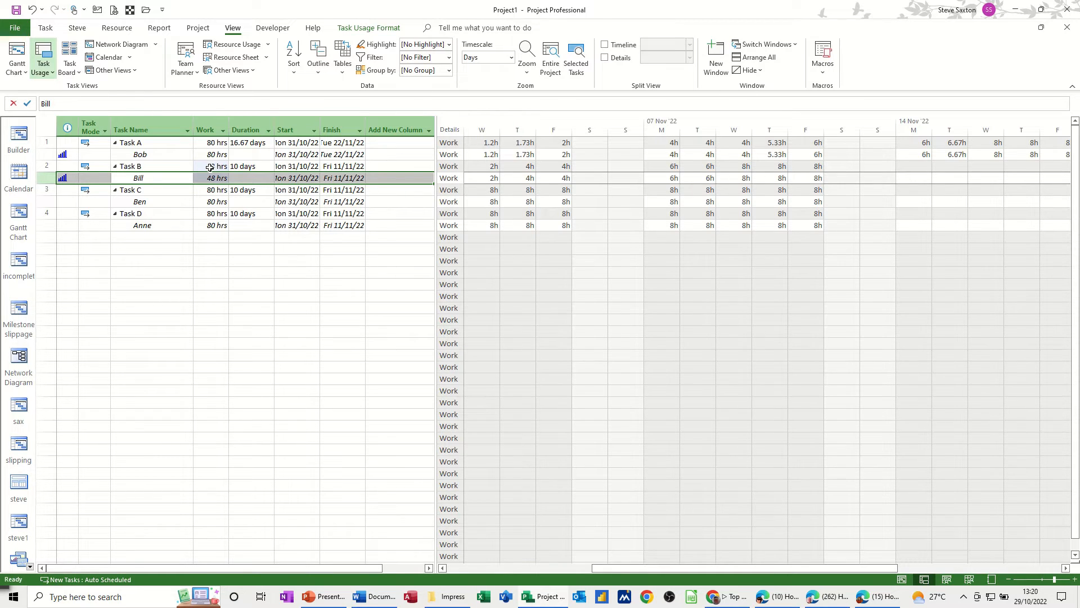
click(216, 167)
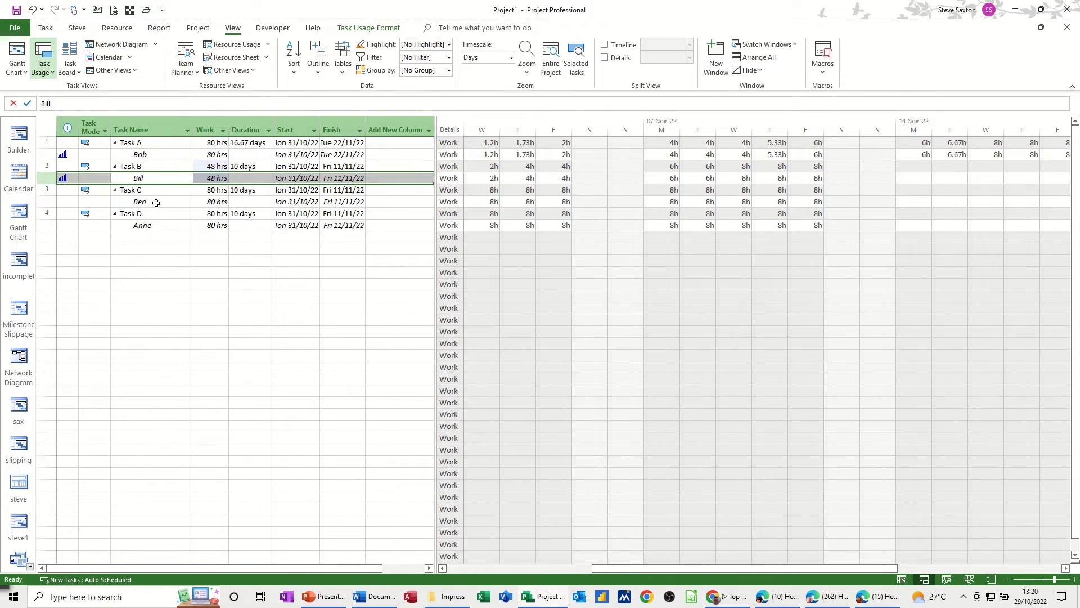
click(139, 201)
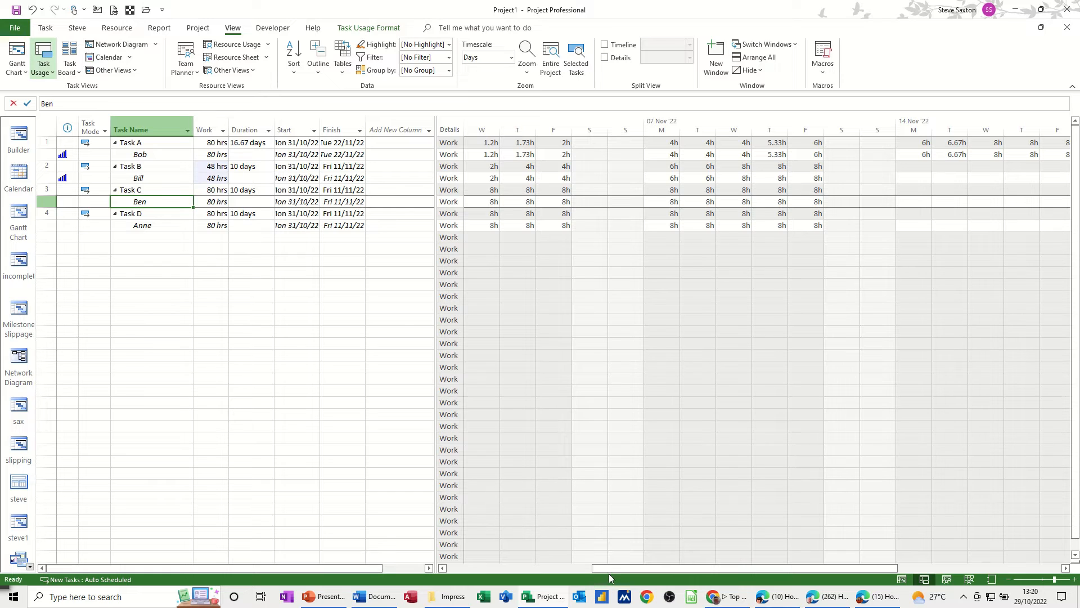
scroll(left, 3)
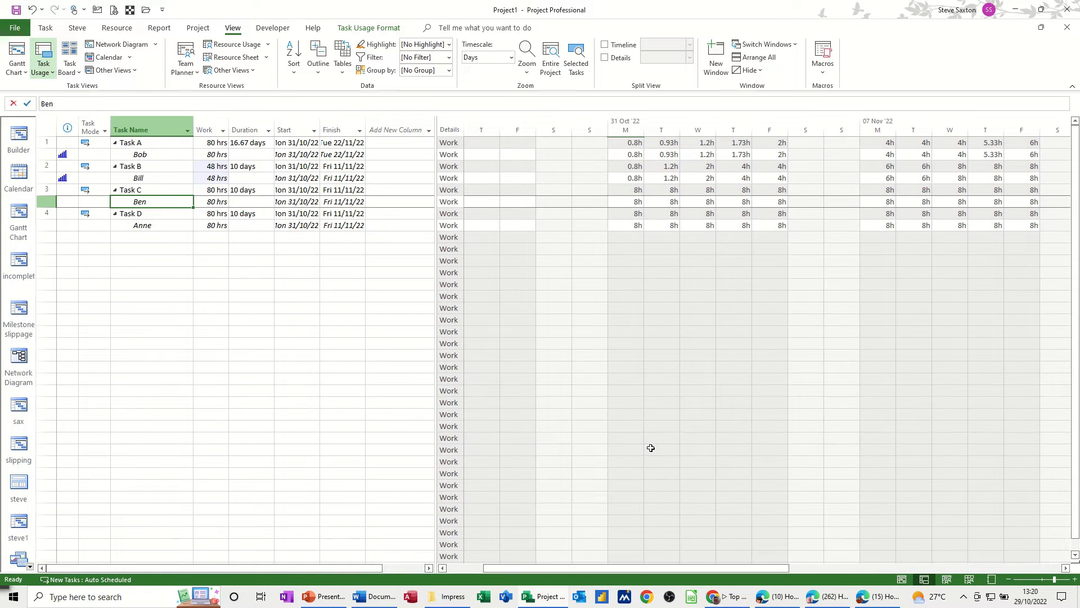
mouse_move(622, 227)
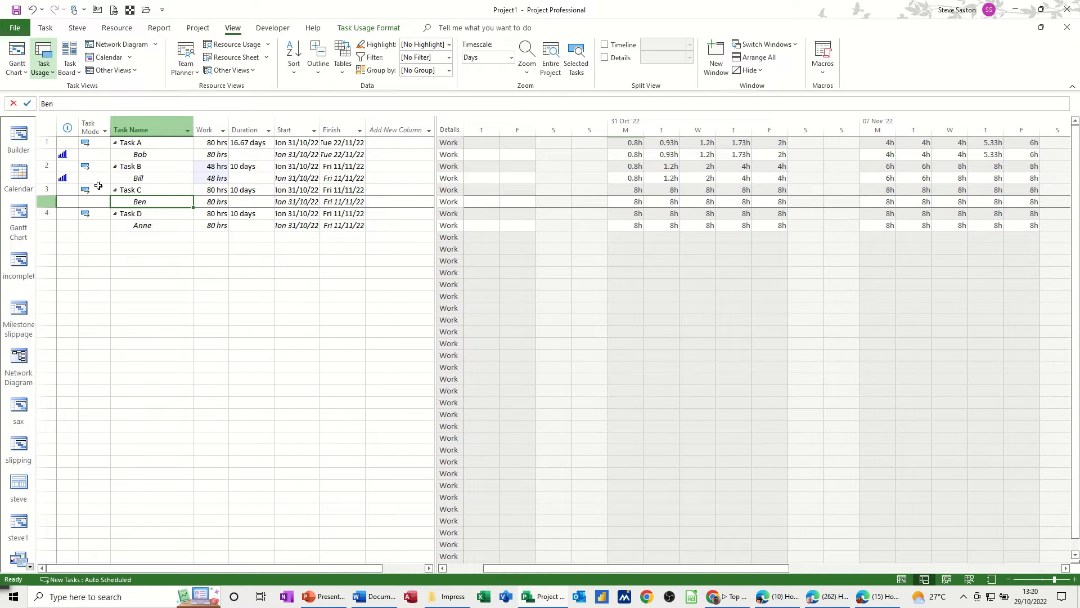
double_click(139, 201)
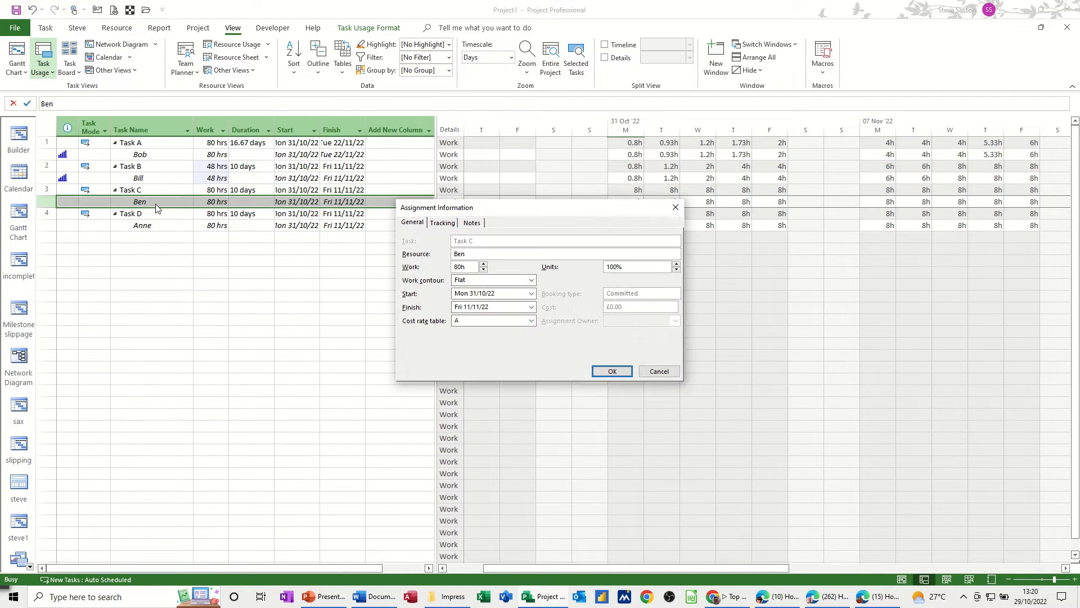
click(530, 280)
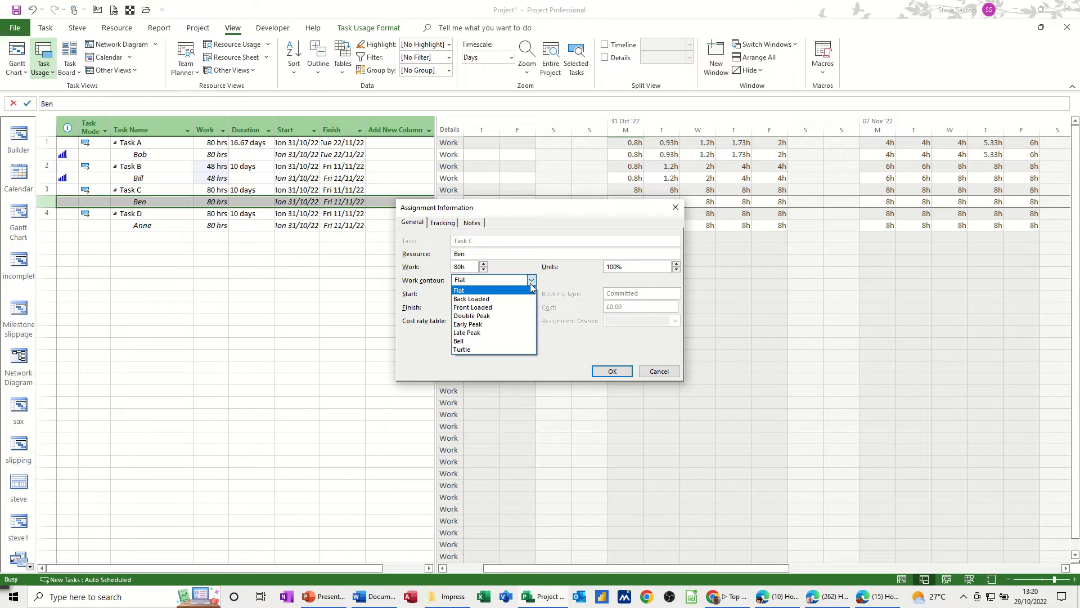
click(459, 289)
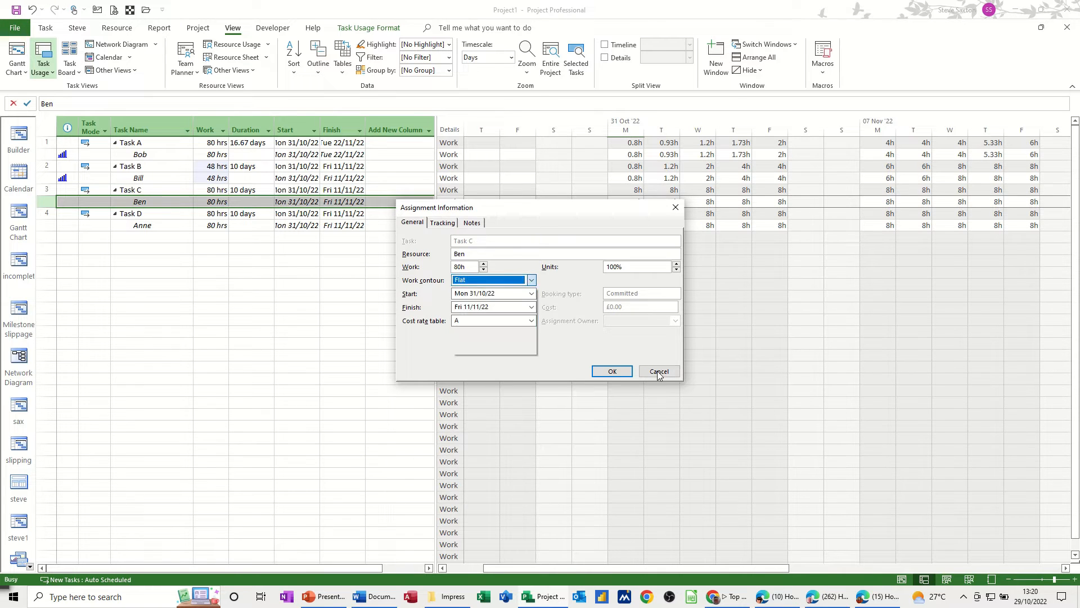
click(657, 370)
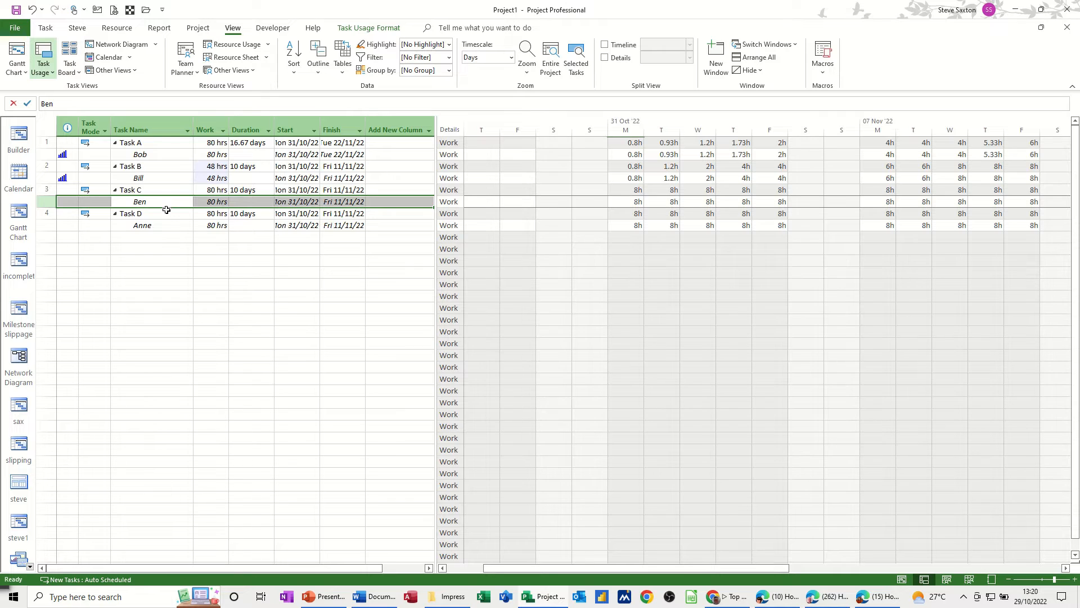
mouse_move(81, 156)
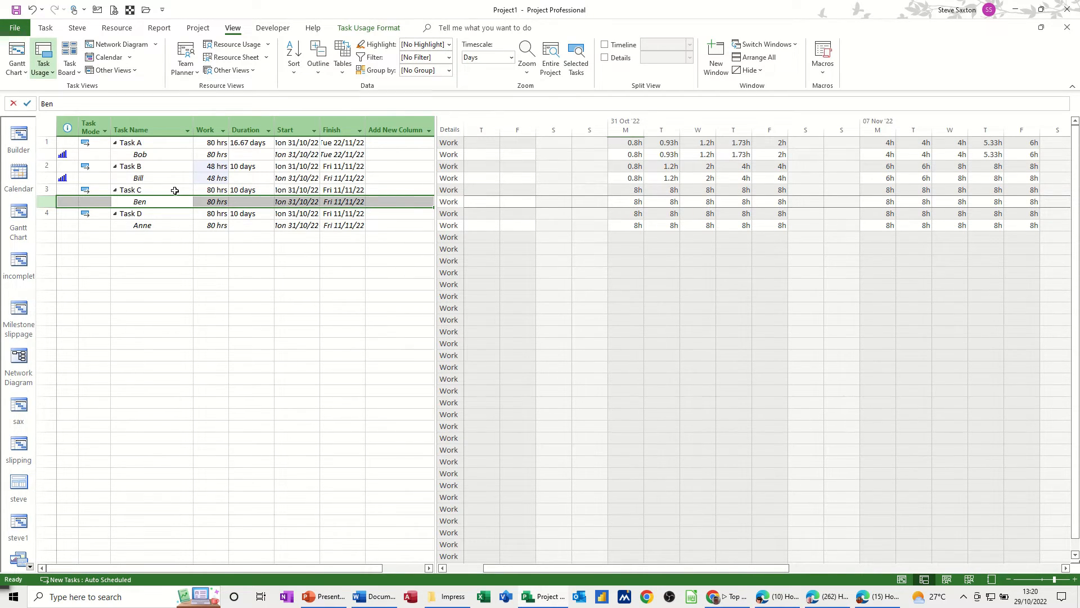
mouse_move(627, 210)
text(4)
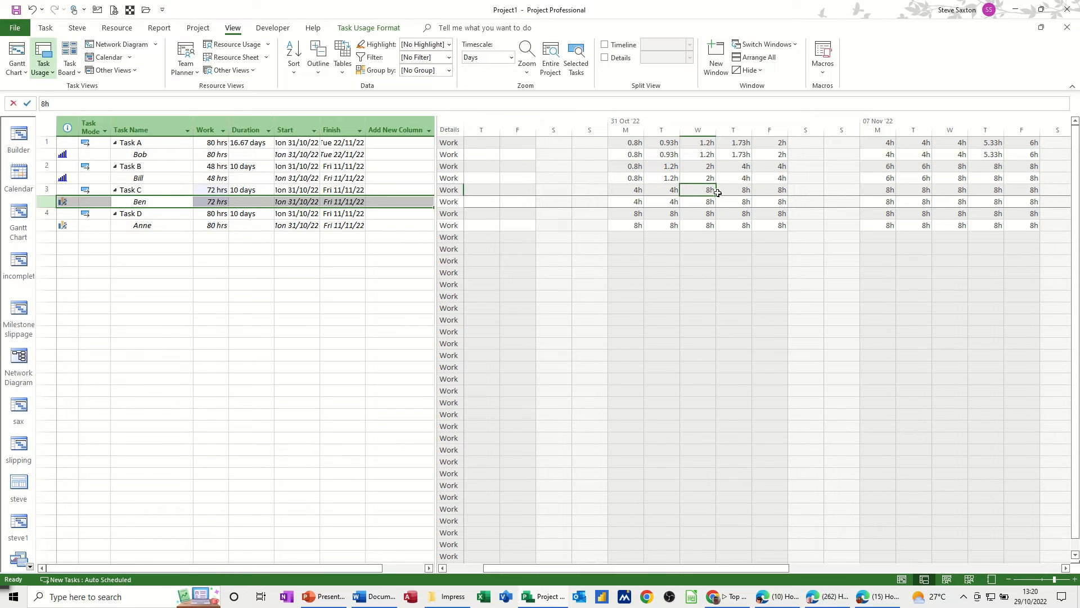
Step: Hand-edit Ben's Task C daily hours to 4h, 4h, 0h, 0h, 2h for the first week
text(0)
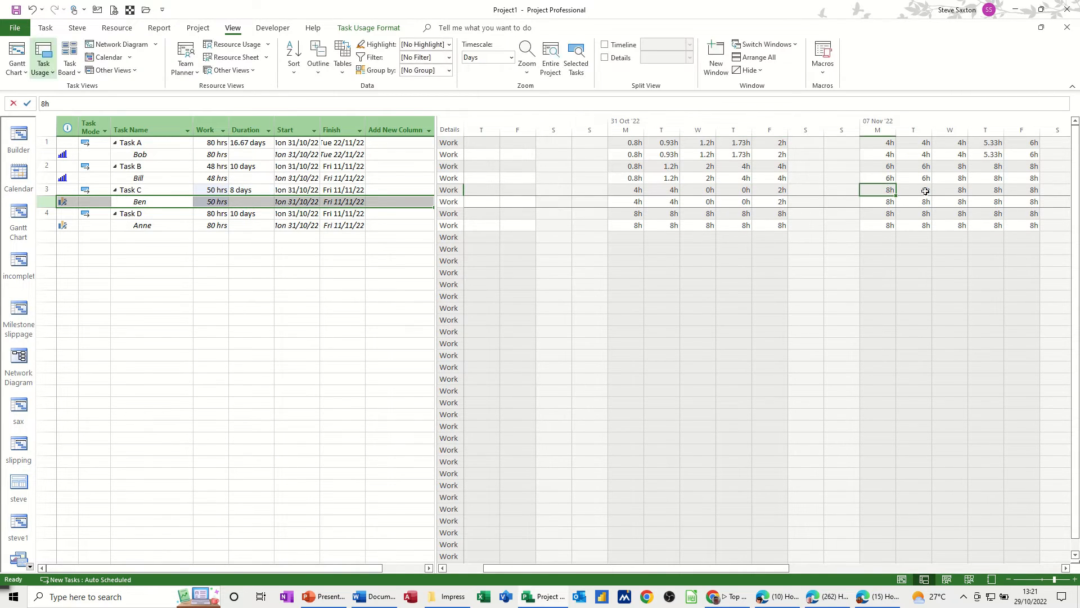
text(2)
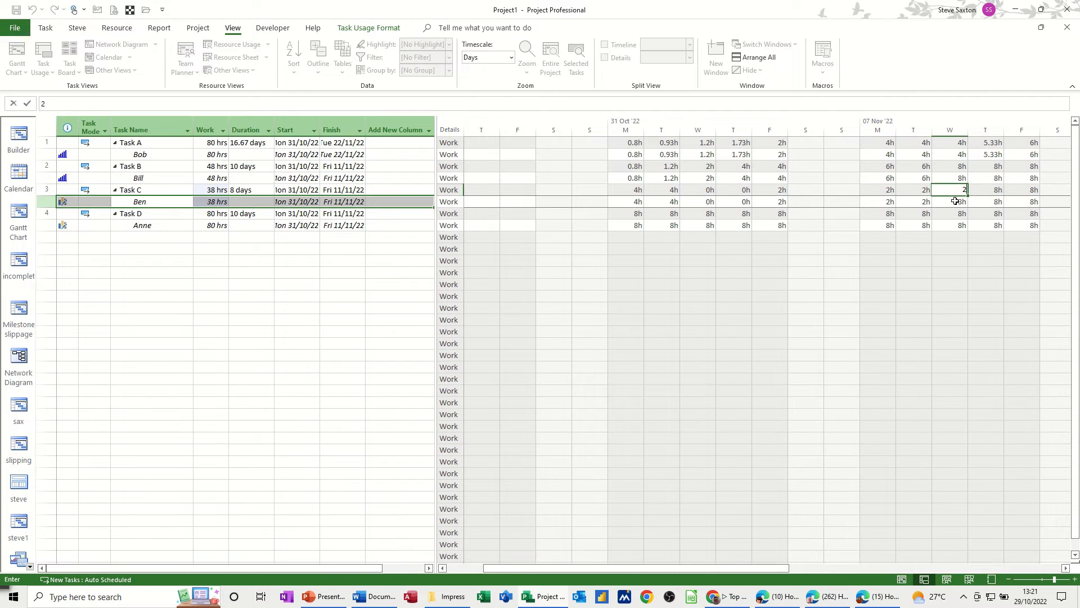
mouse_move(640, 191)
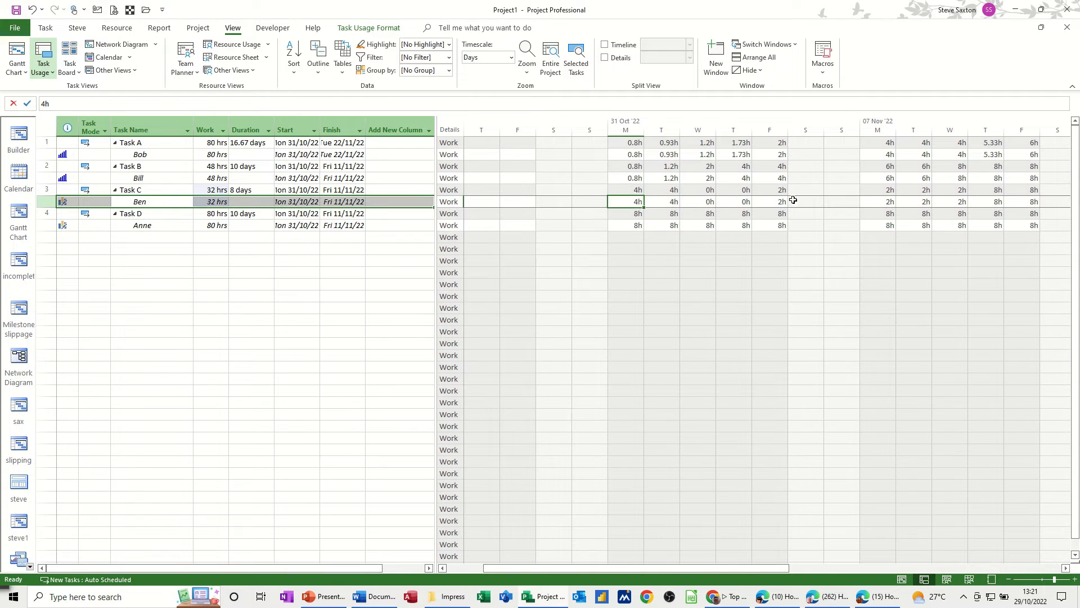
mouse_move(674, 204)
text(8)
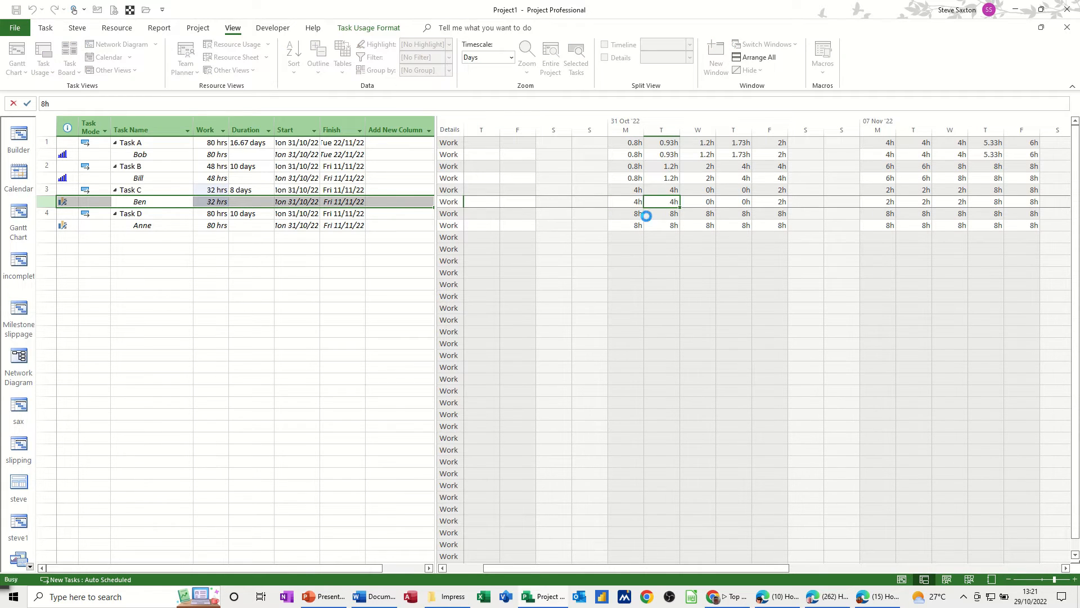
key(Return)
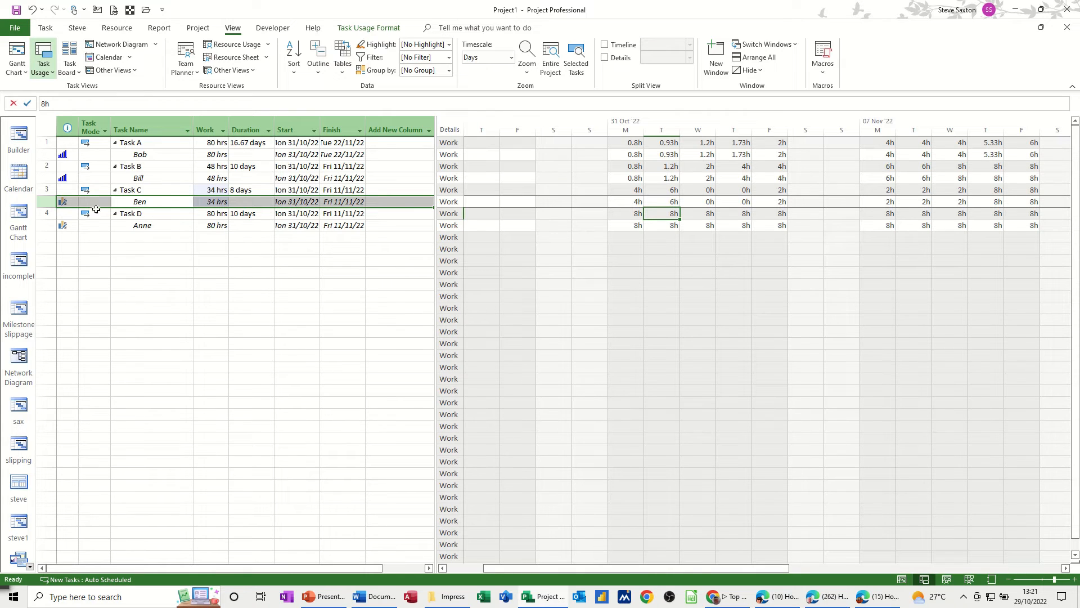
mouse_move(63, 201)
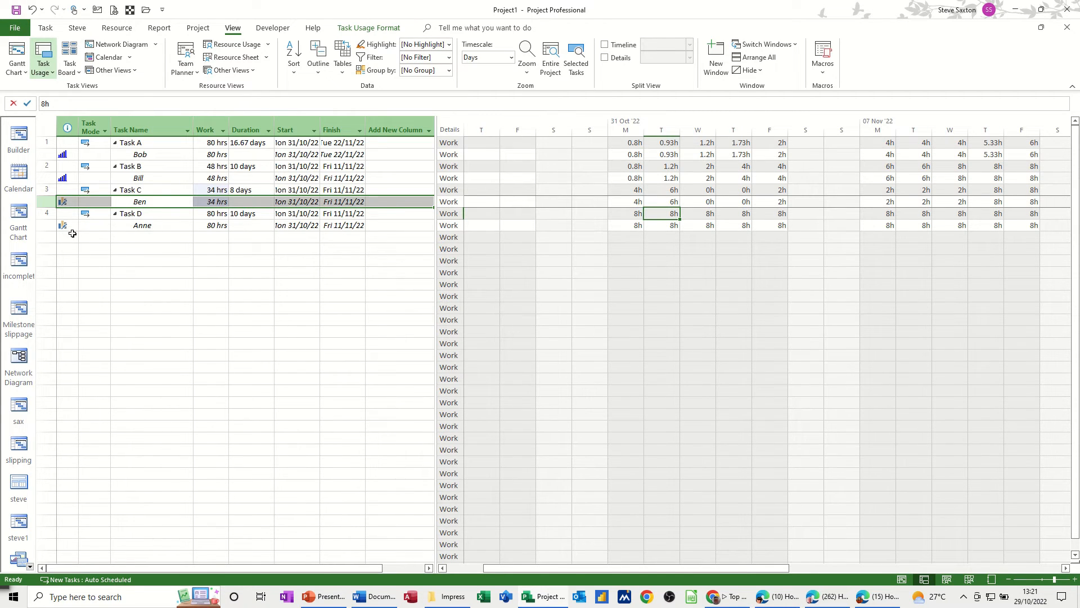
mouse_move(668, 225)
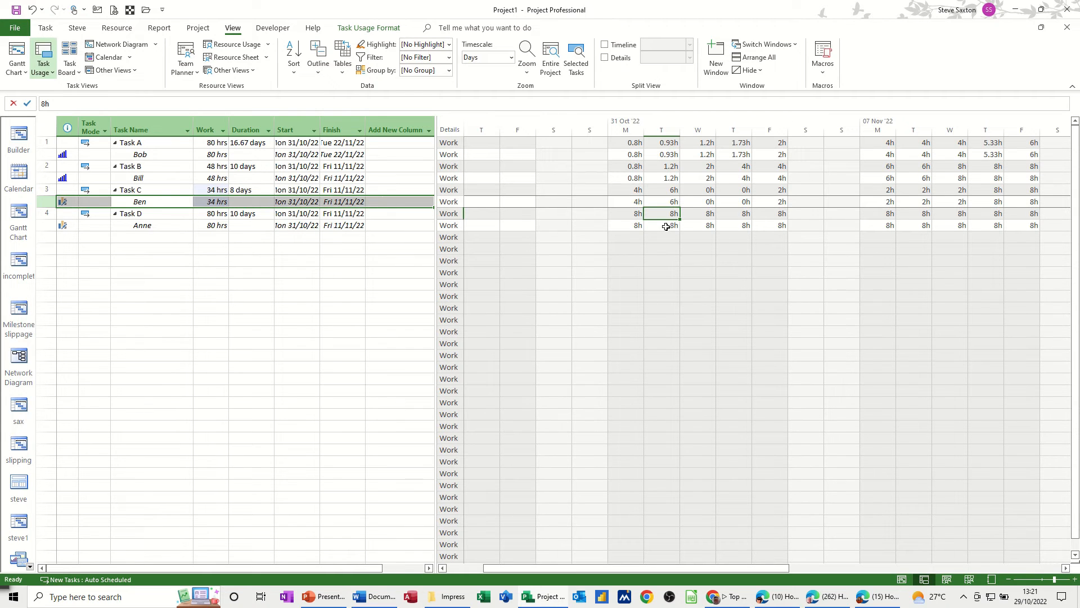
Step: Enter 4h in Anne's Tuesday–Friday Task D cells, cutting her work to 64 hours
text(4)
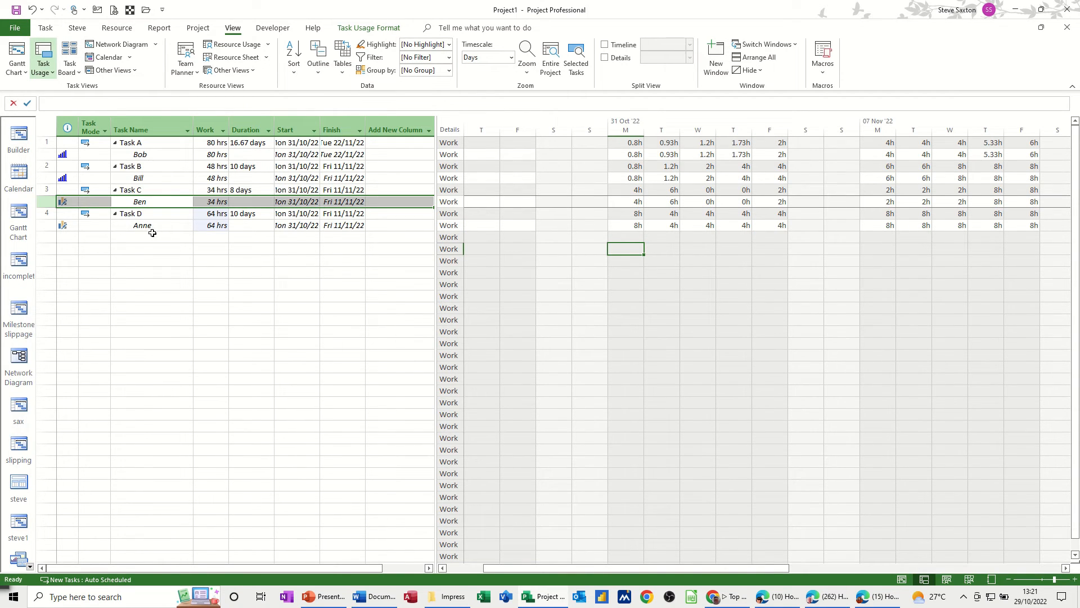
click(45, 27)
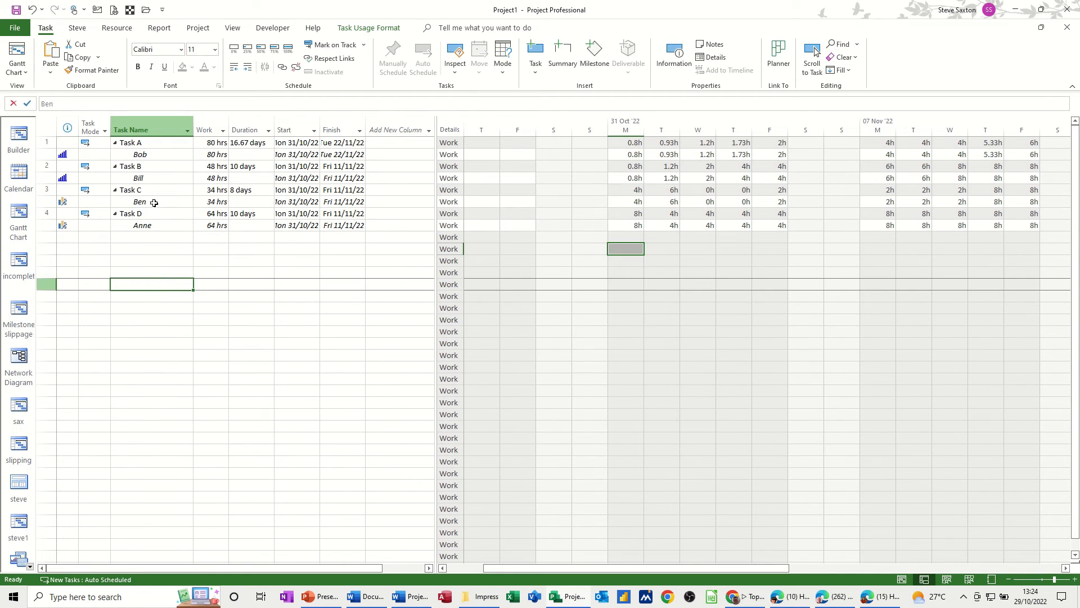
Step: Check Ben's assignment reads Contoured, cancel without changes, and switch to the Word notes
double_click(140, 201)
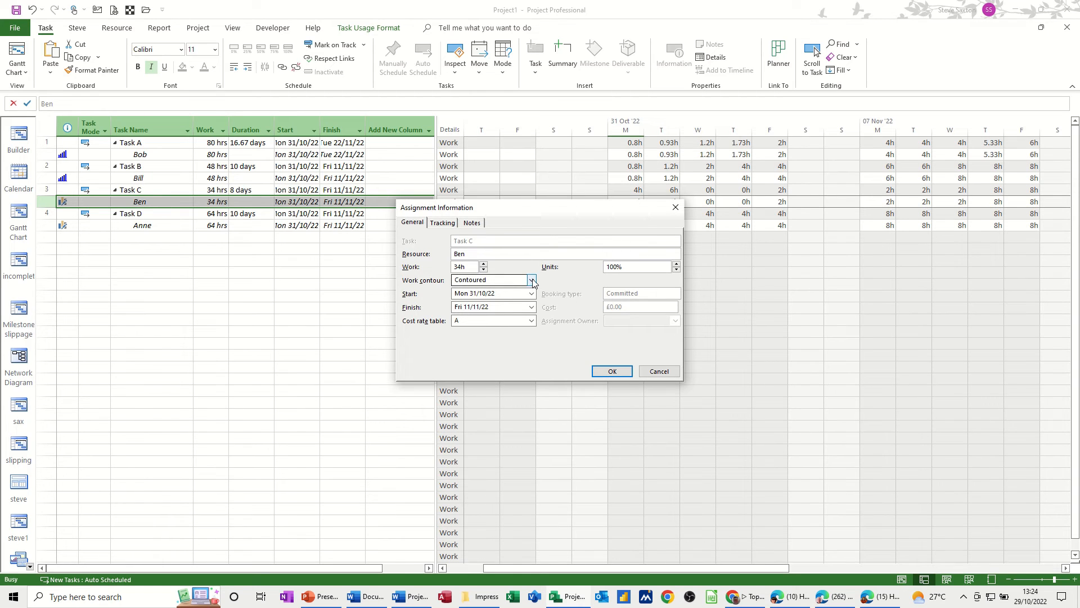
click(531, 281)
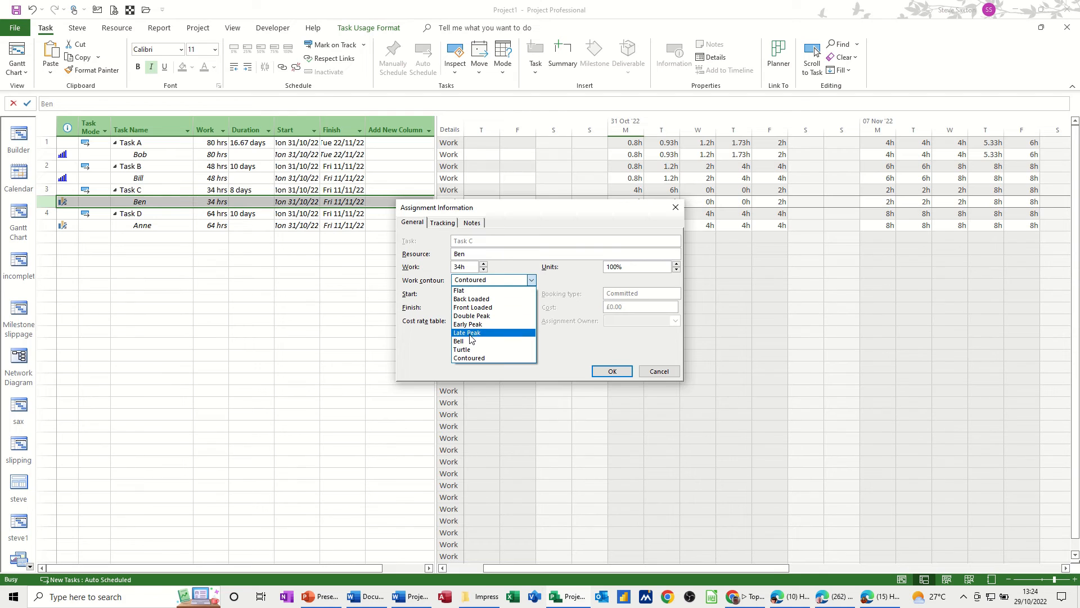
mouse_move(471, 299)
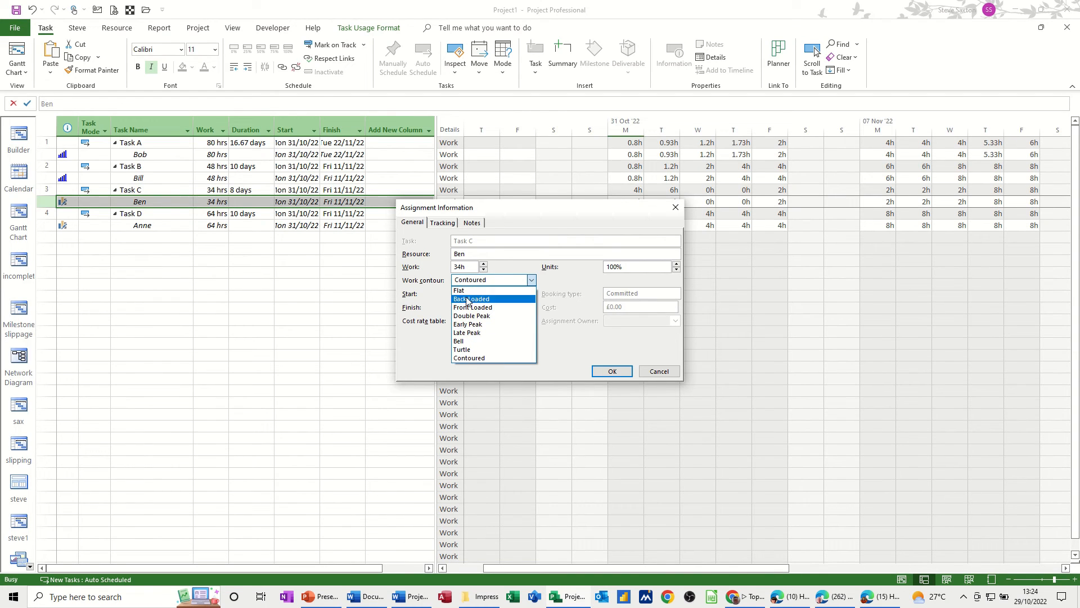
mouse_move(459, 341)
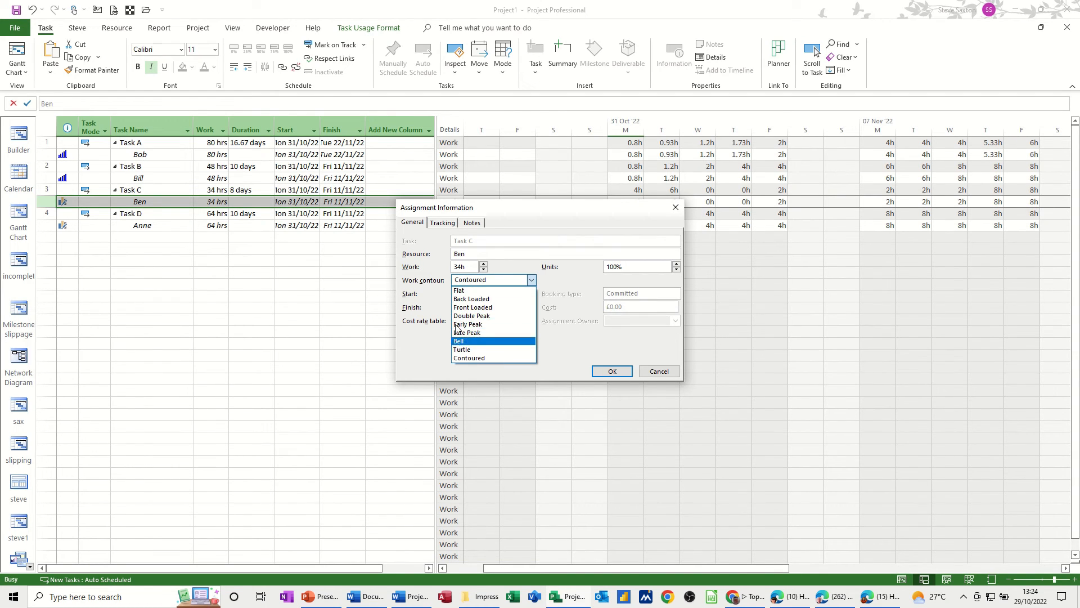
mouse_move(472, 315)
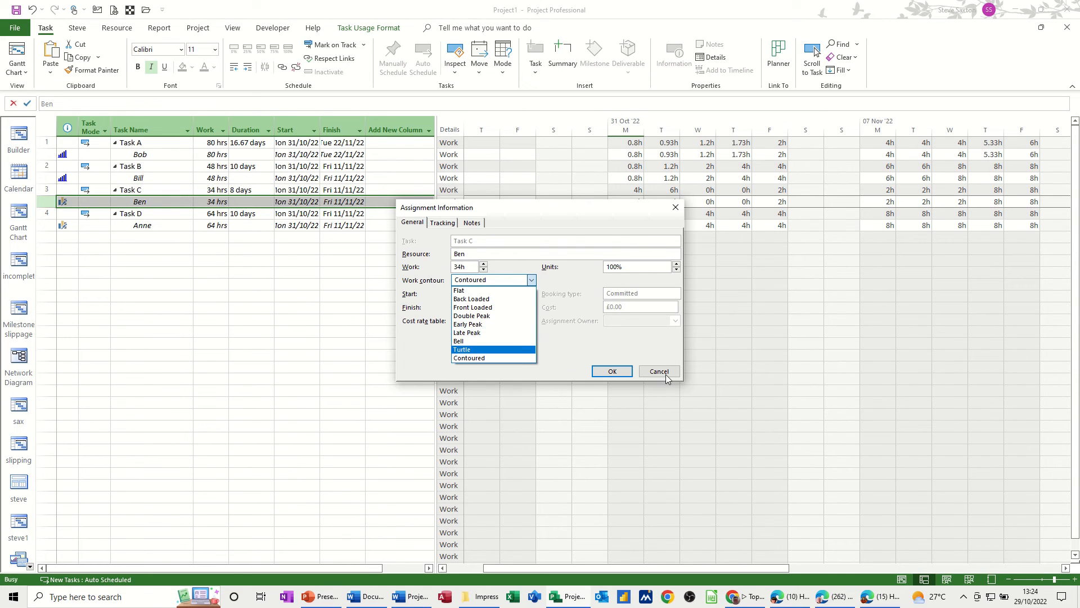
click(657, 370)
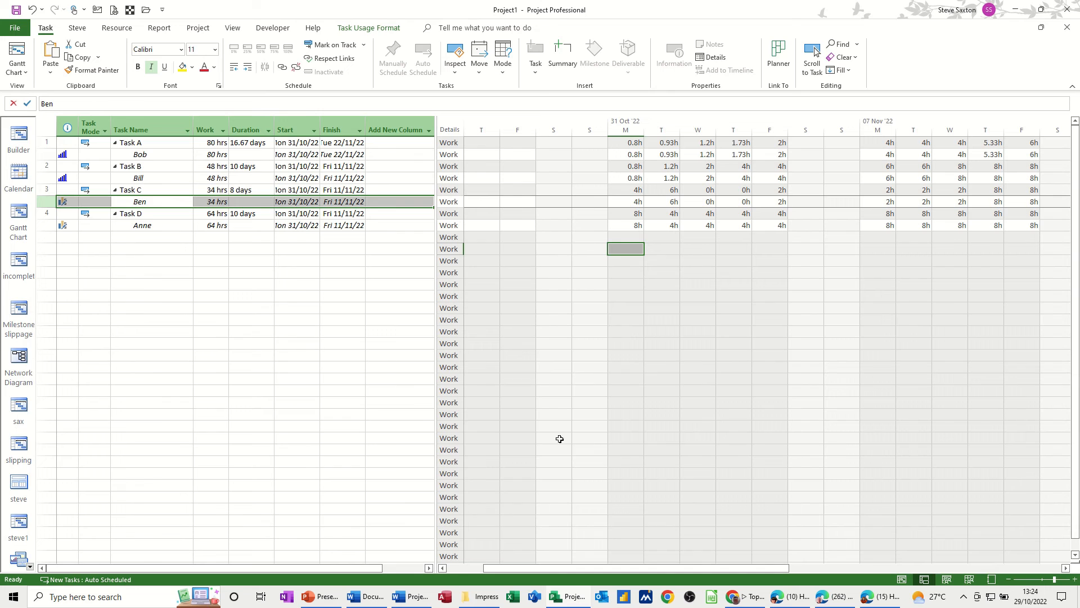
click(352, 596)
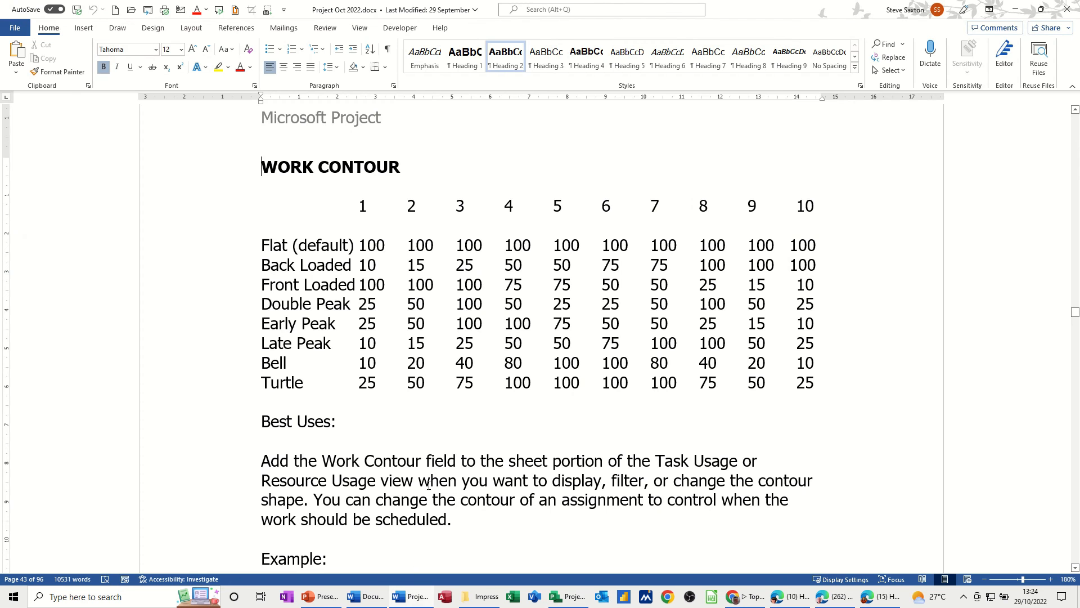
mouse_move(246, 253)
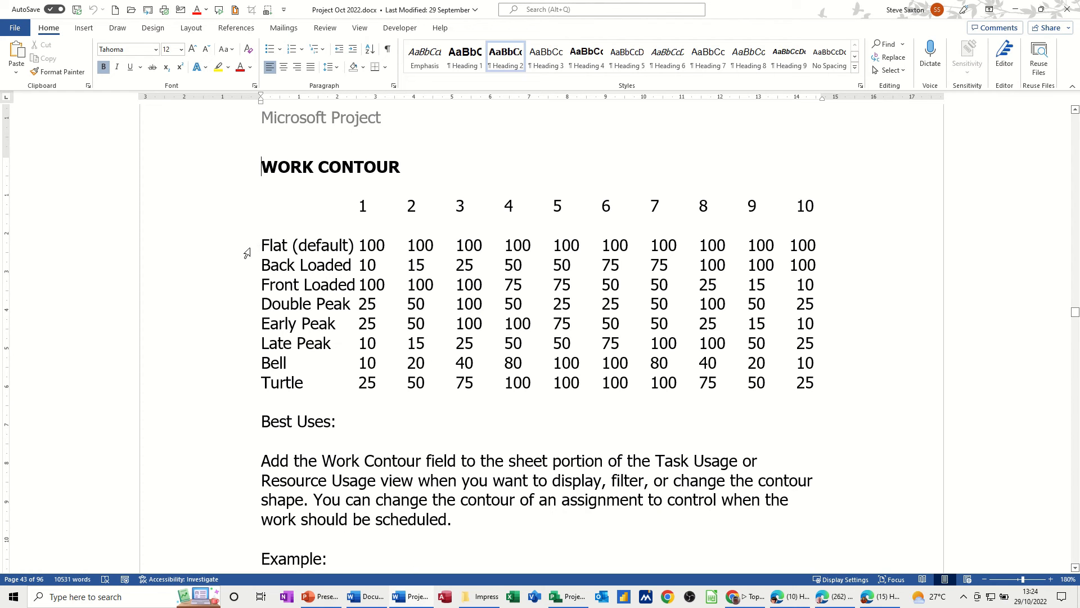
mouse_move(396, 244)
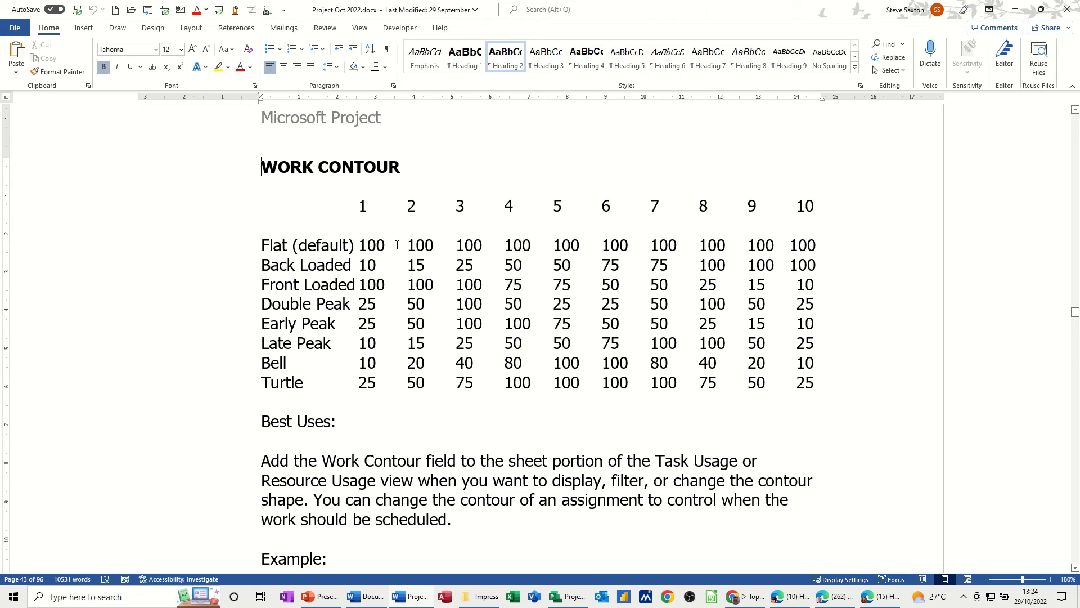
mouse_move(535, 263)
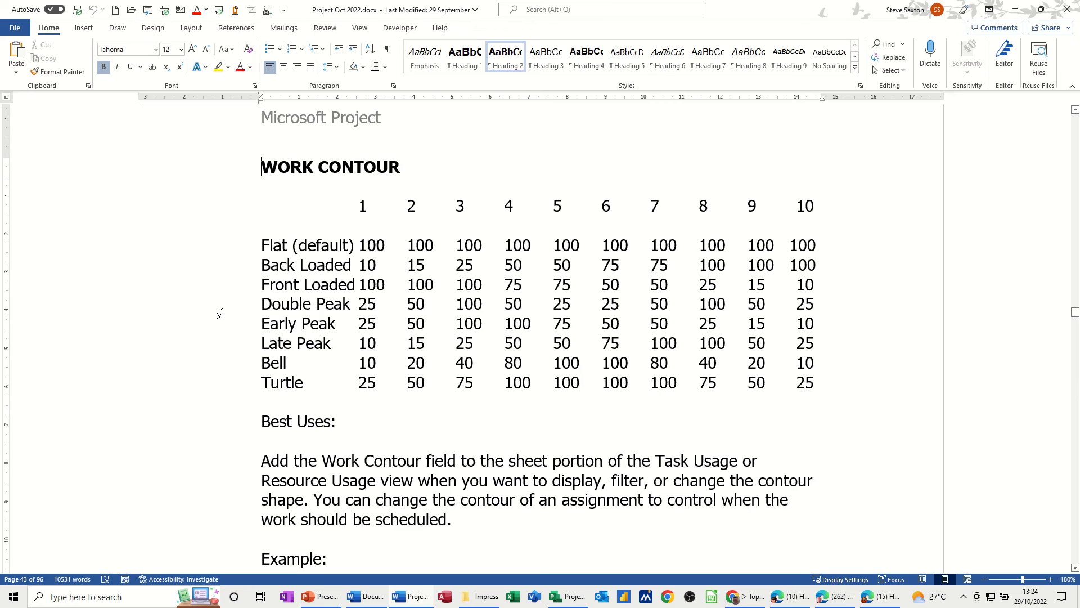
mouse_move(678, 304)
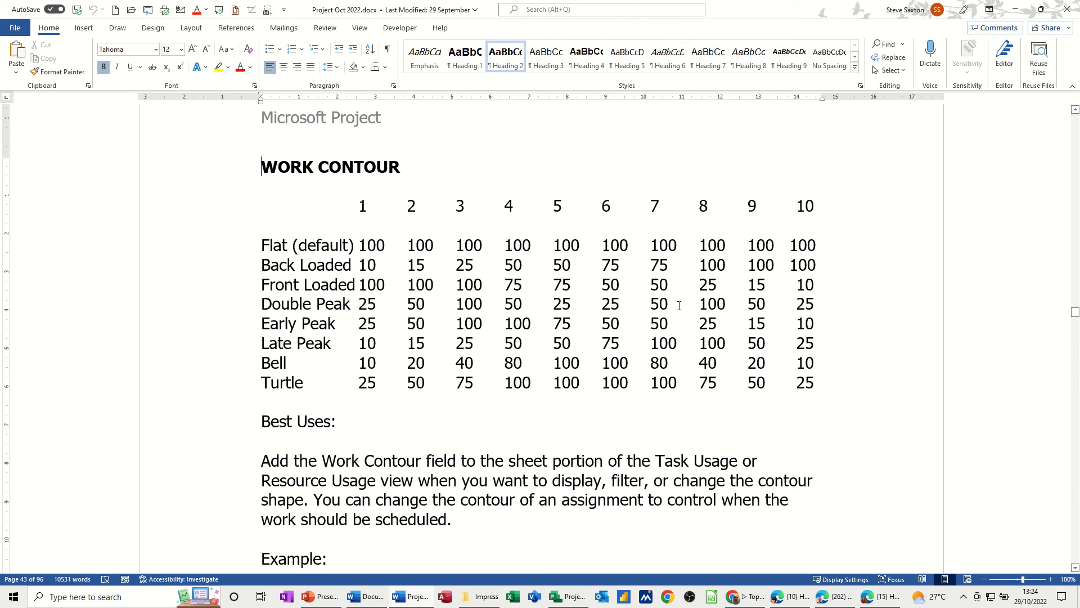
mouse_move(340, 396)
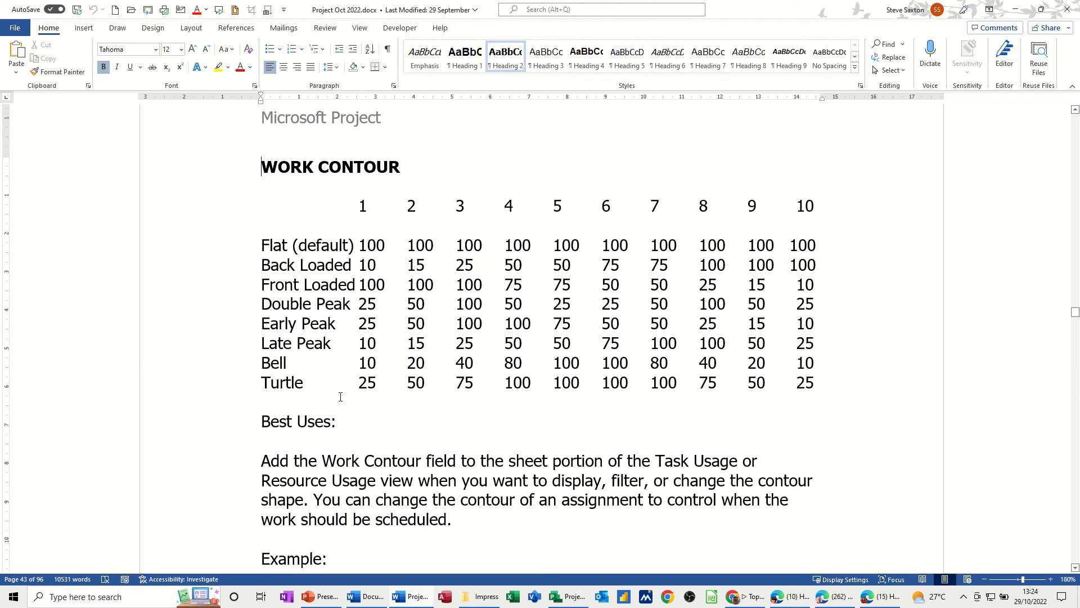
mouse_move(633, 394)
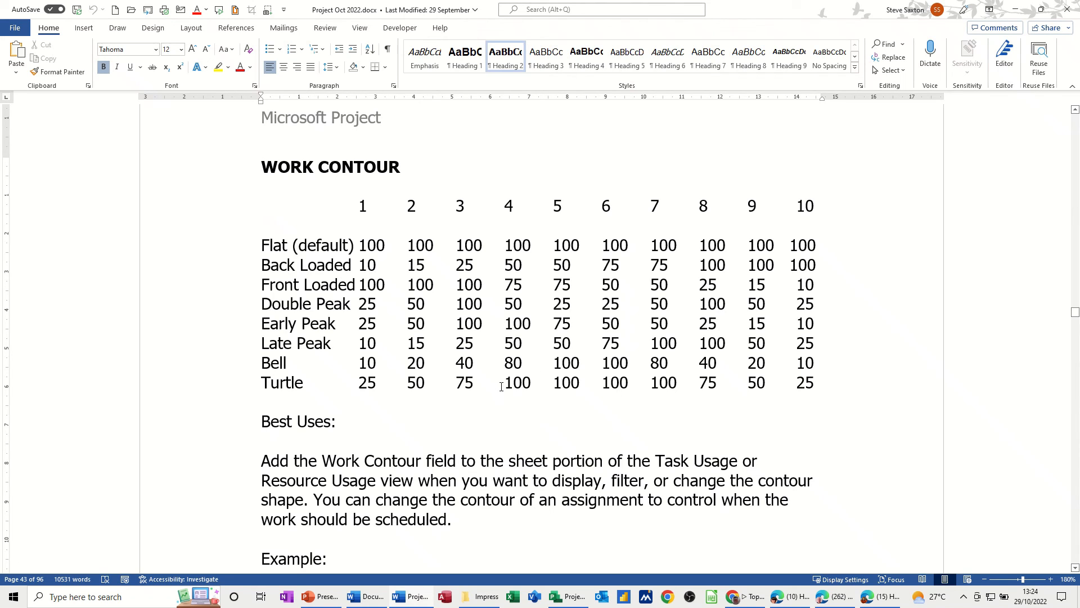
mouse_move(279, 294)
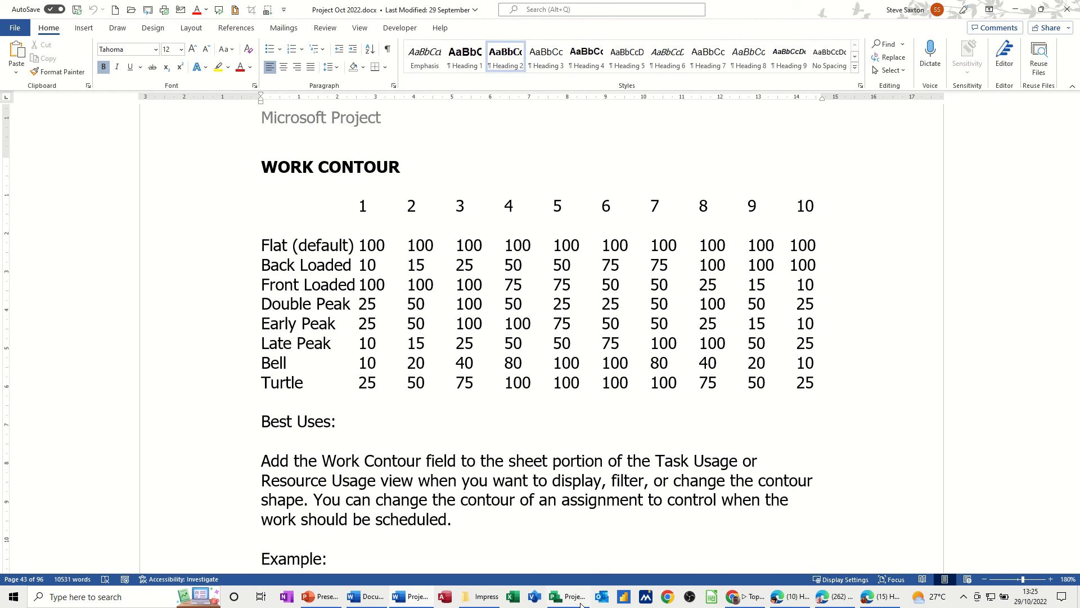
Step: After reviewing the work contour percentage table, return to the Project schedule
click(566, 596)
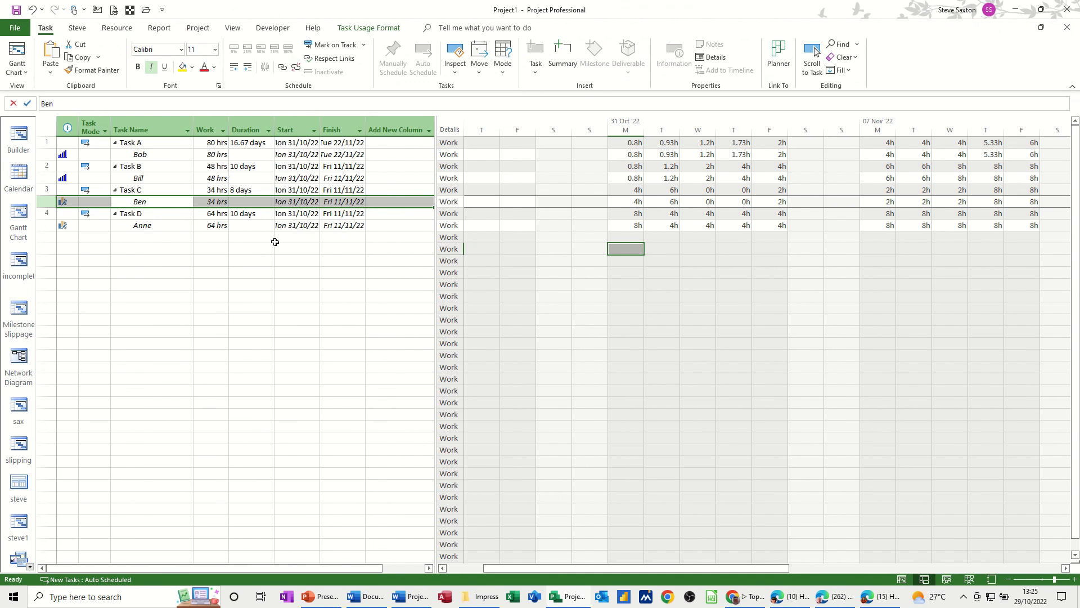
mouse_move(241, 263)
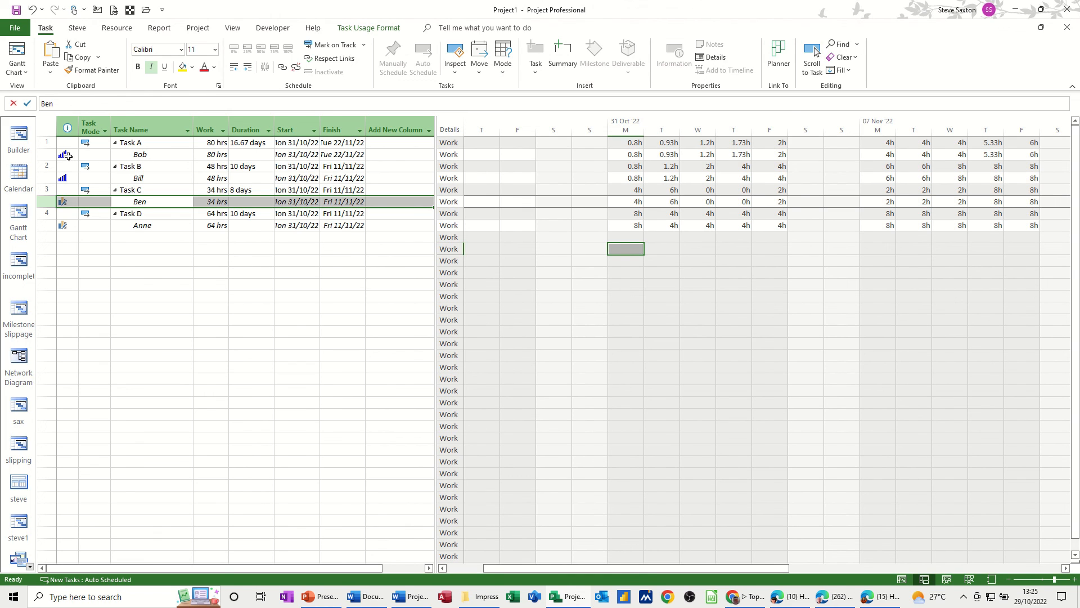
mouse_move(66, 156)
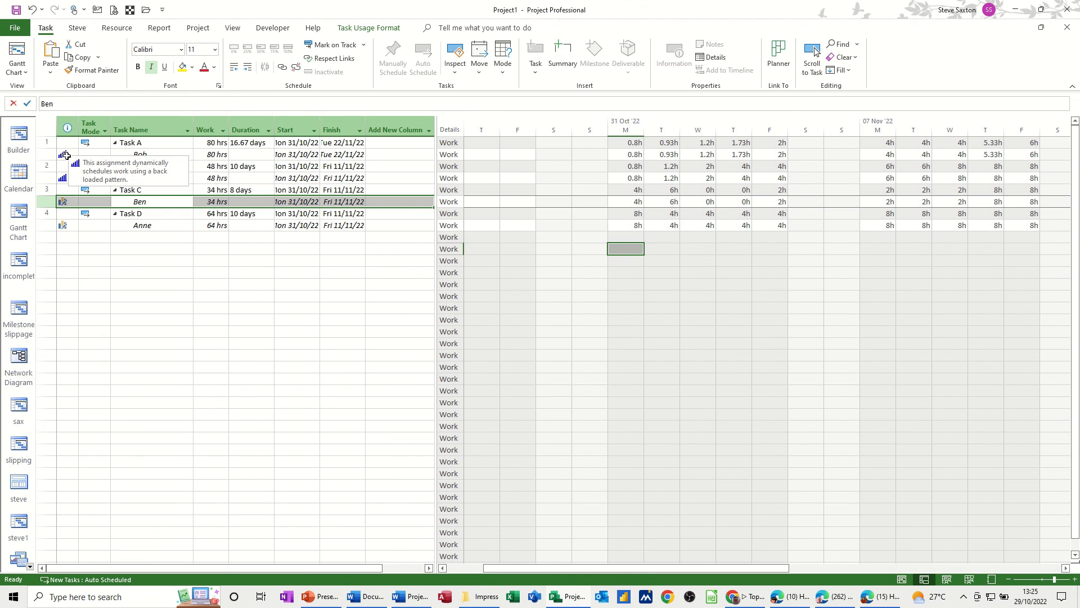
mouse_move(160, 285)
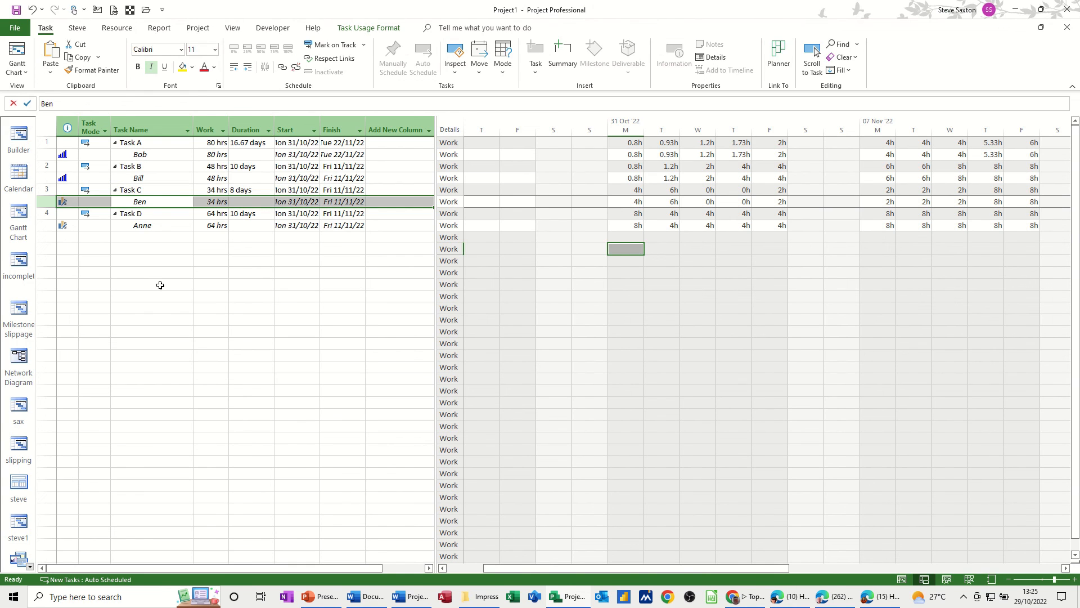